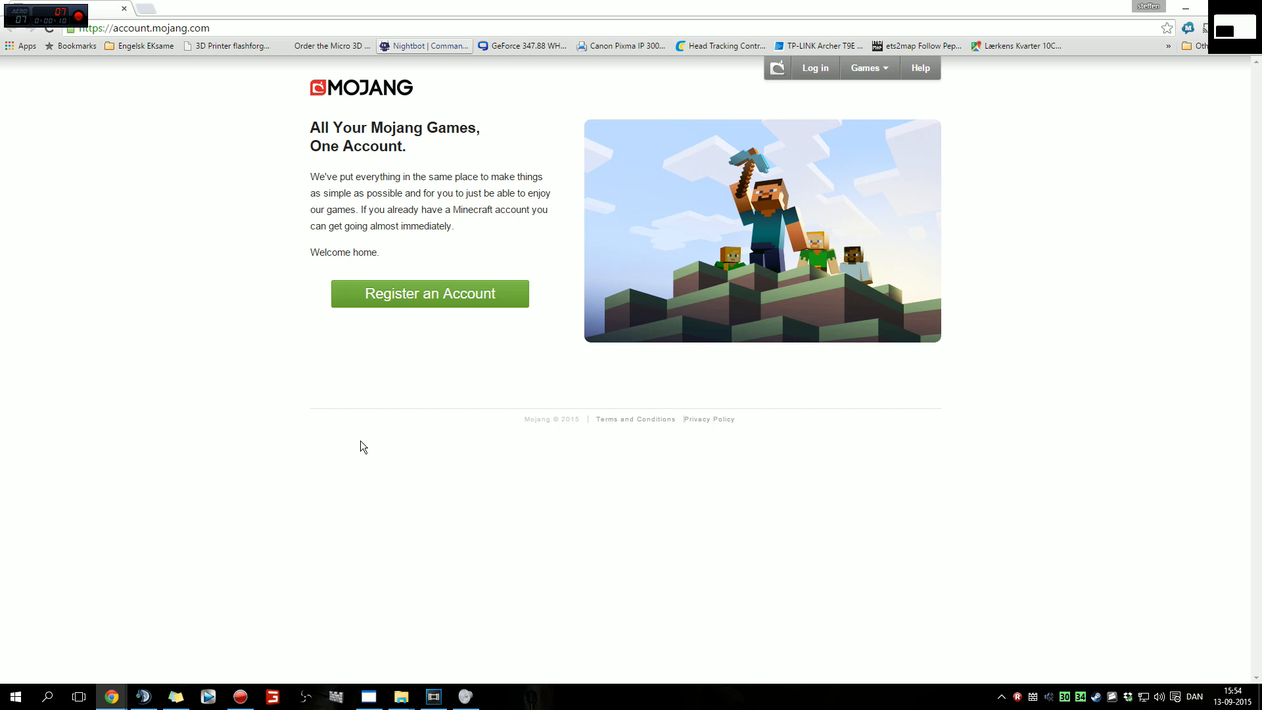
mouse_move(1183, 182)
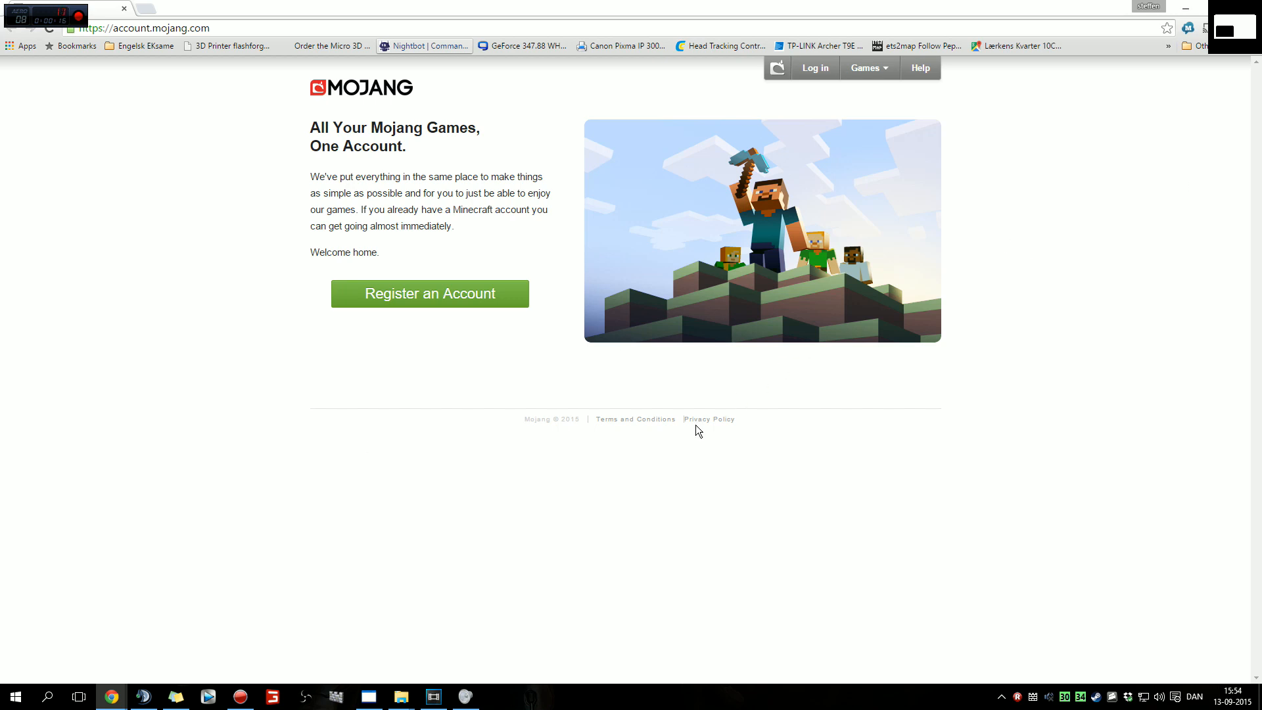
mouse_move(571, 391)
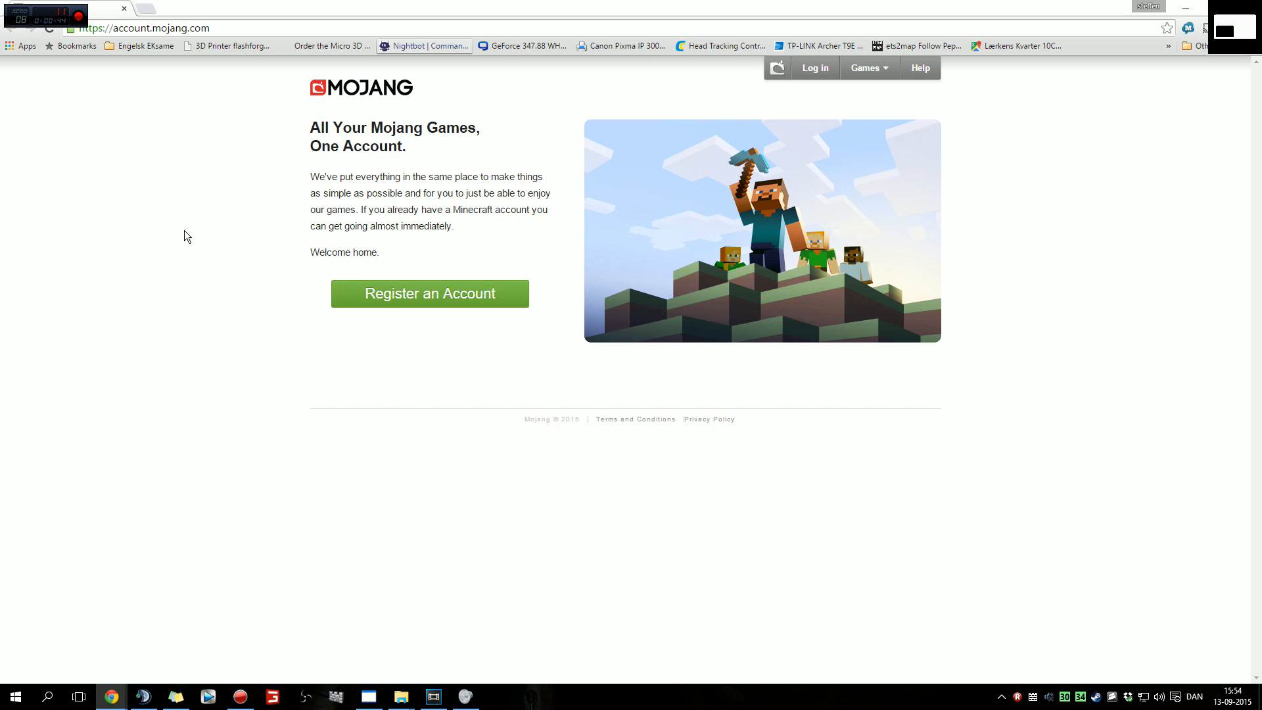
mouse_move(322, 179)
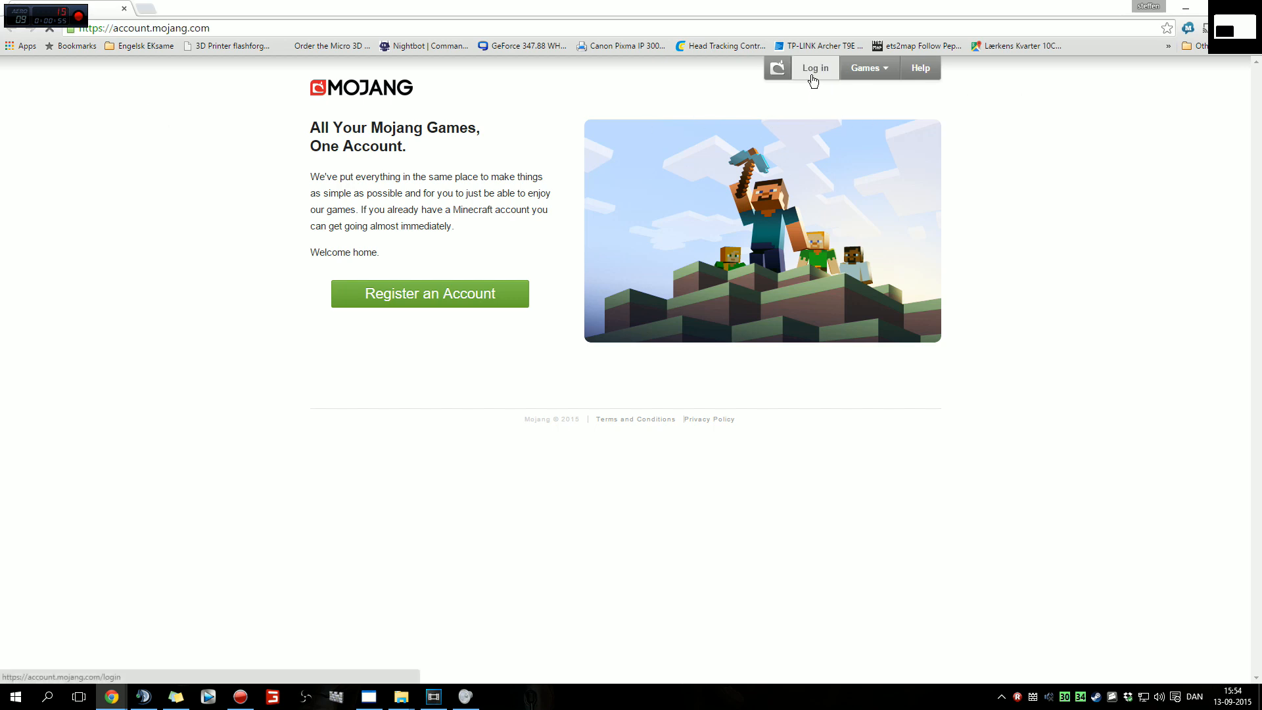
Log in to the Mojang account and scroll down the My Games page.
click(814, 68)
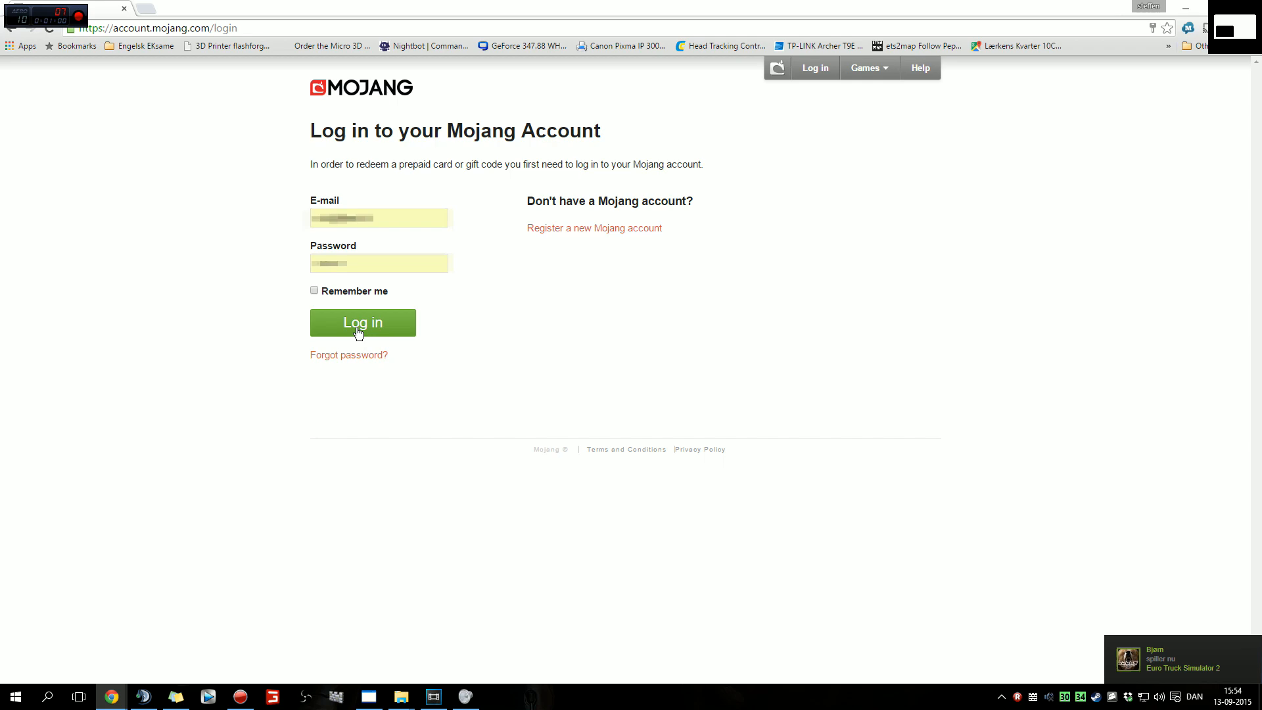
click(362, 322)
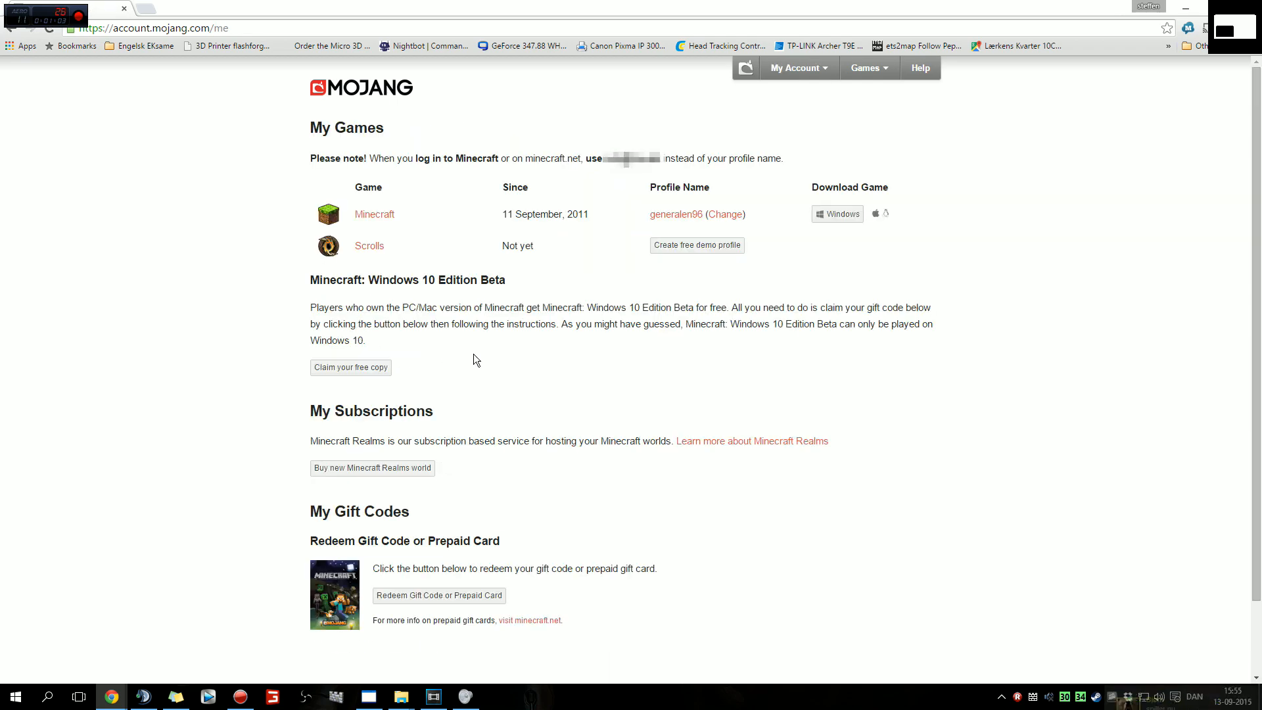
scroll(down, 3)
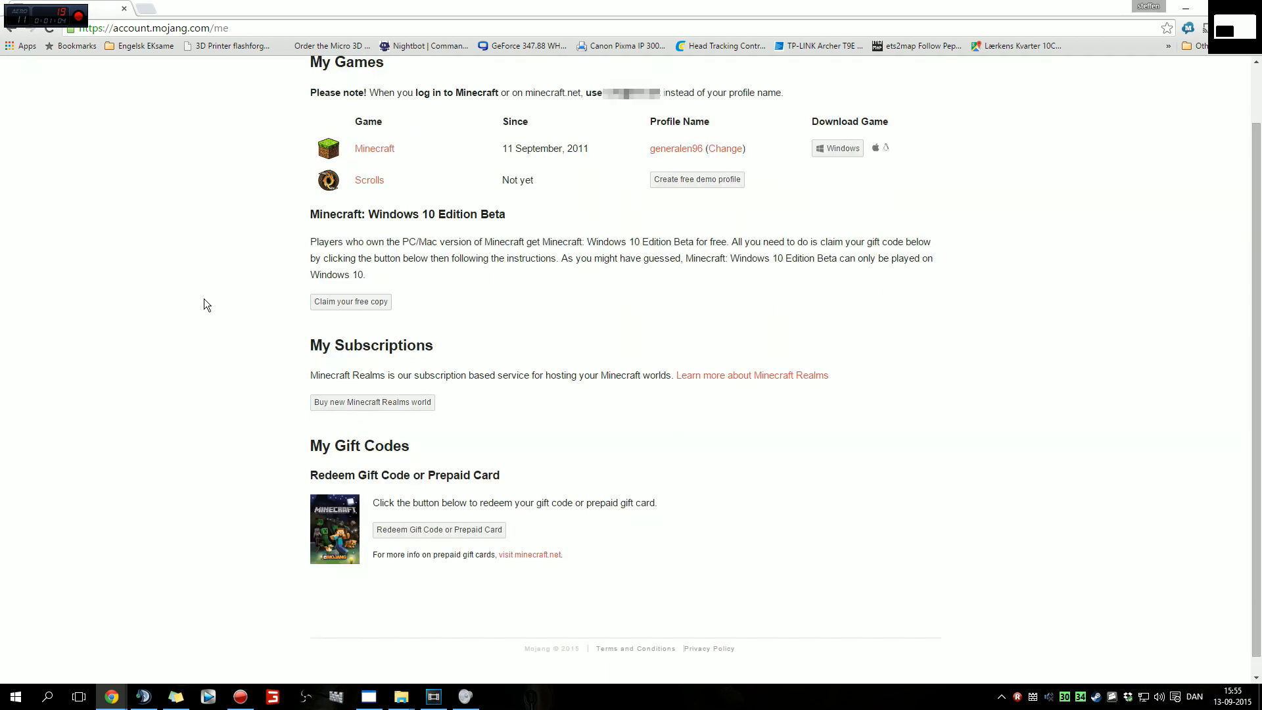
mouse_move(487, 212)
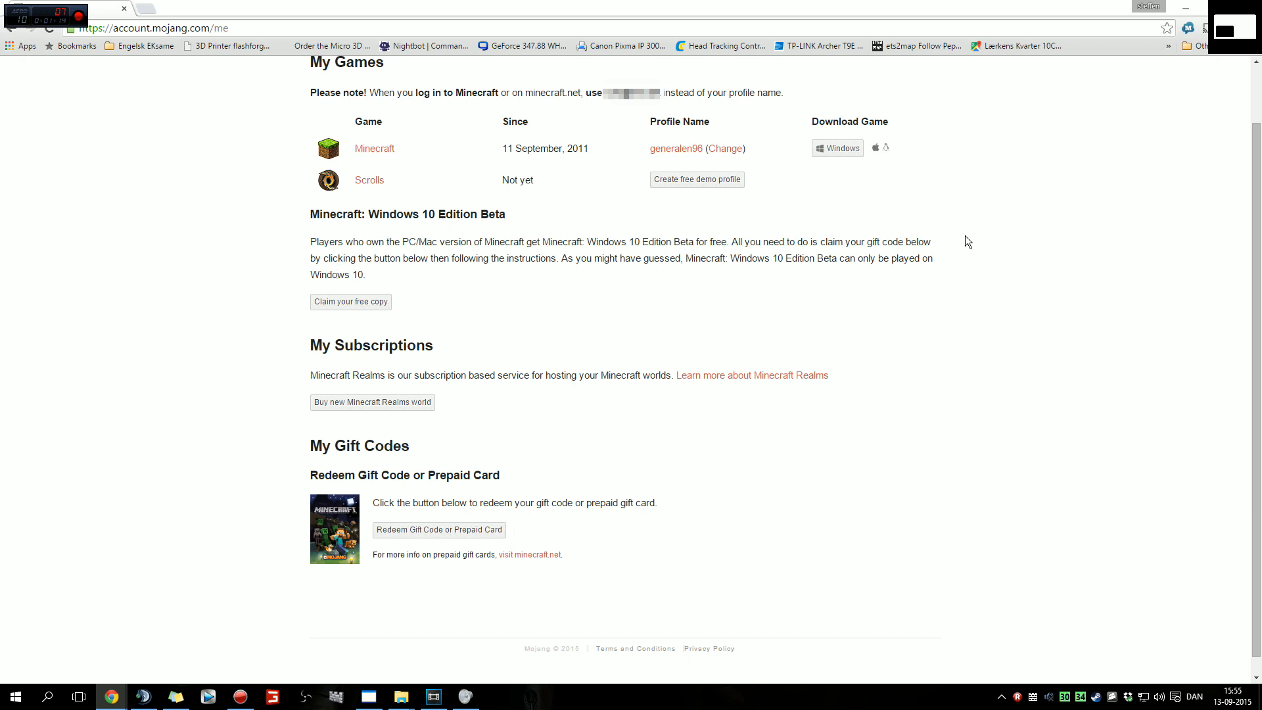
mouse_move(350, 301)
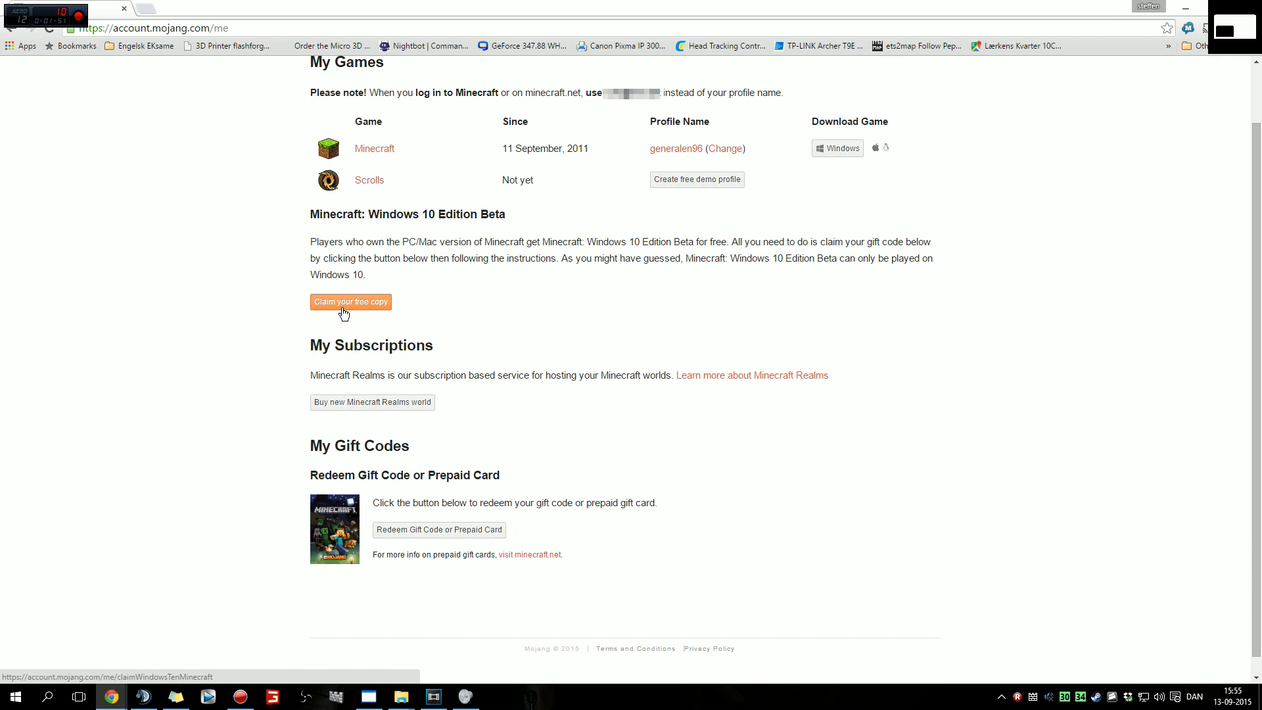
Claim the free Windows 10 Edition Beta copy, redeem it, and open its Store page.
click(350, 301)
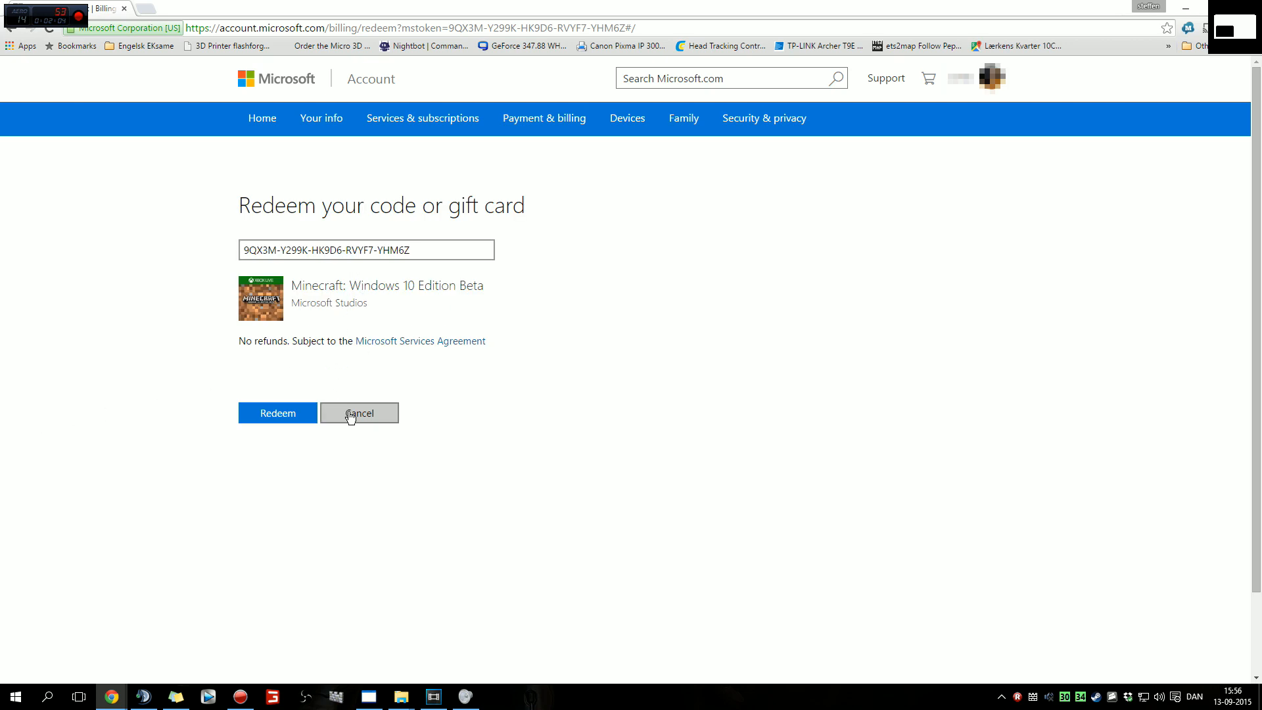
mouse_move(333, 279)
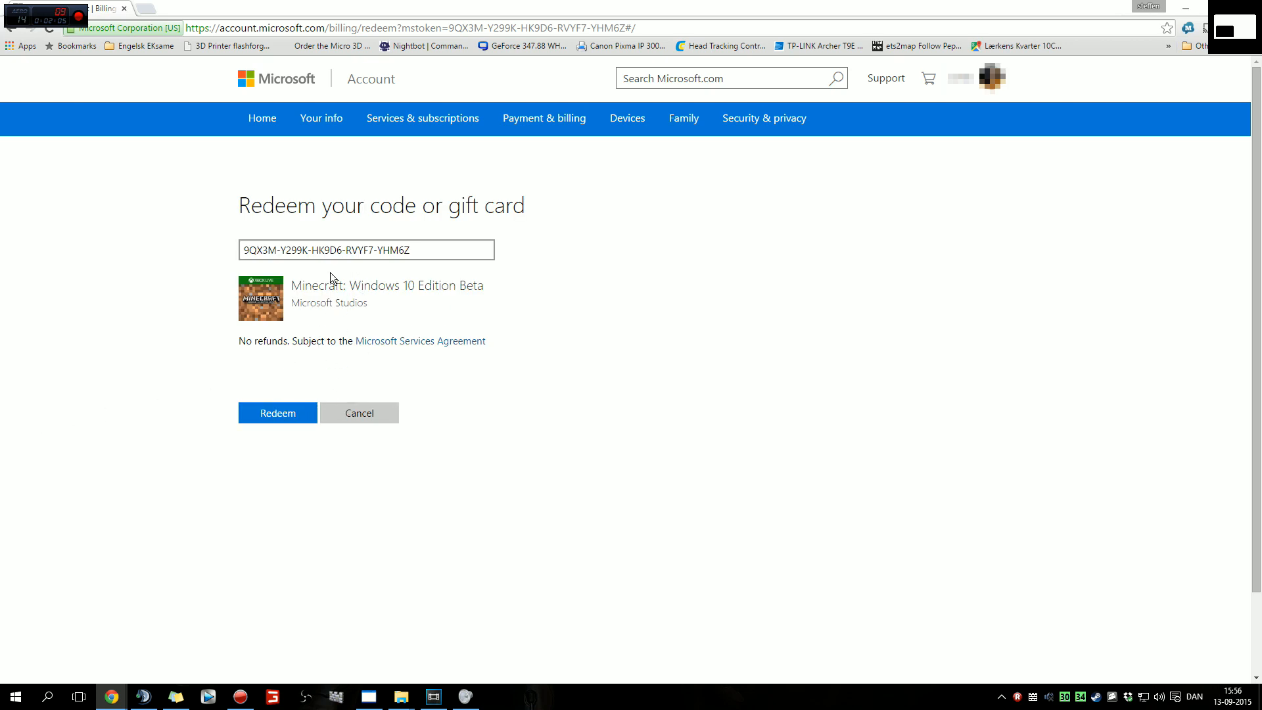
mouse_move(294, 355)
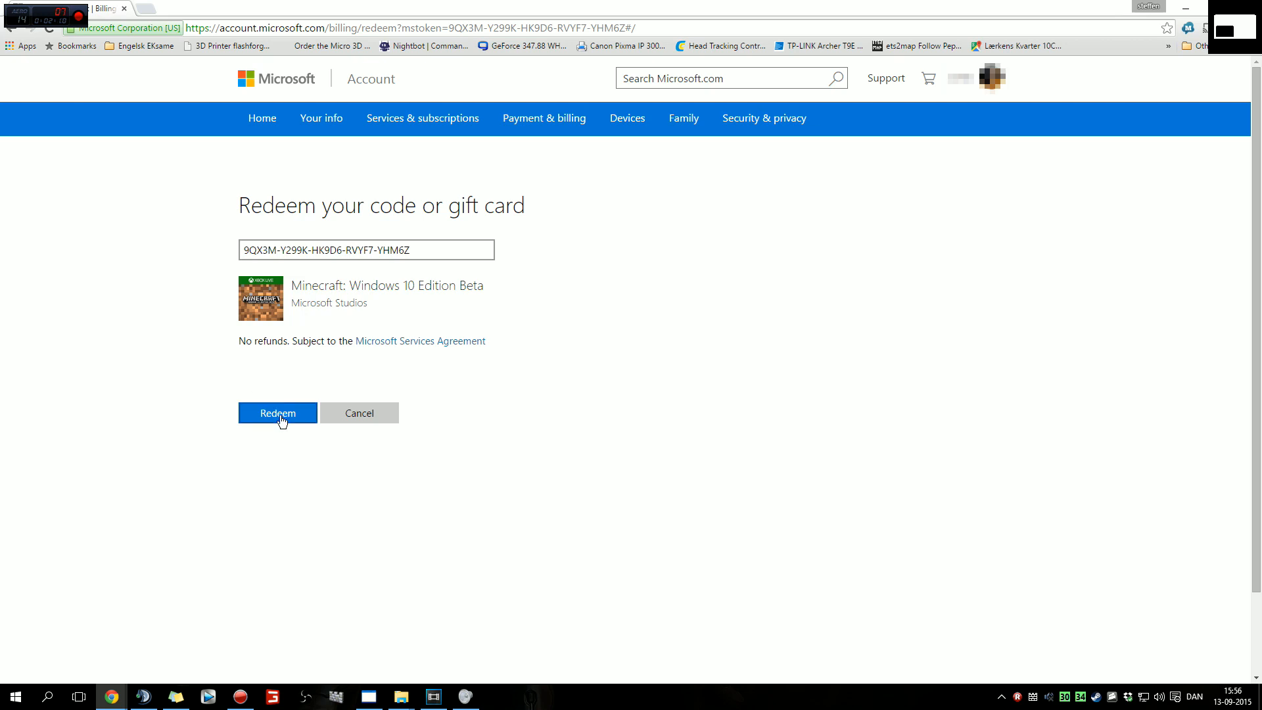
click(278, 413)
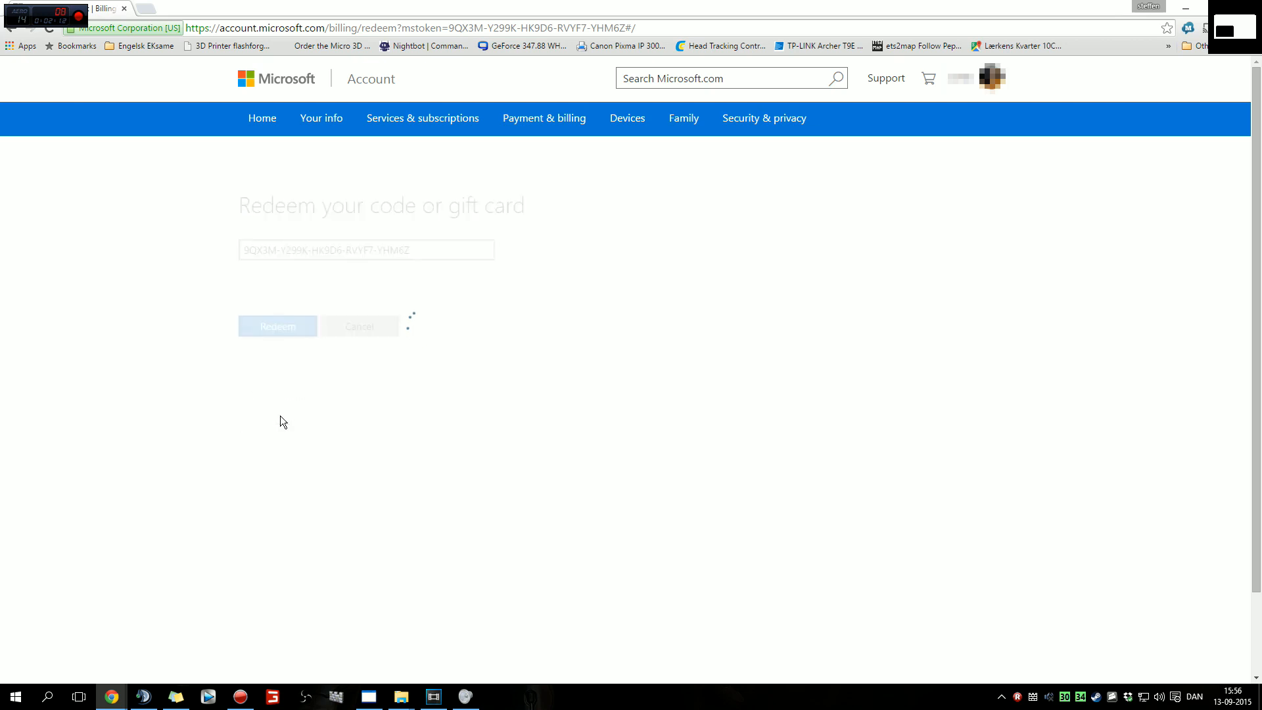
click(277, 326)
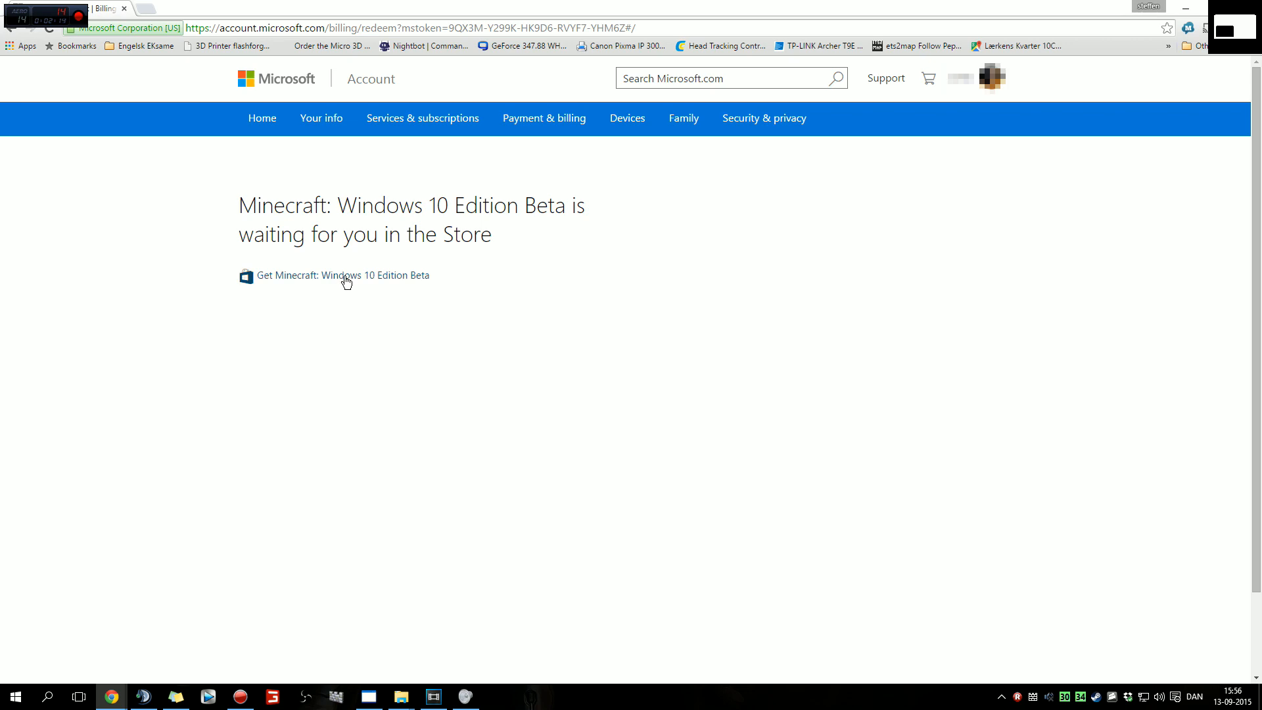
click(343, 276)
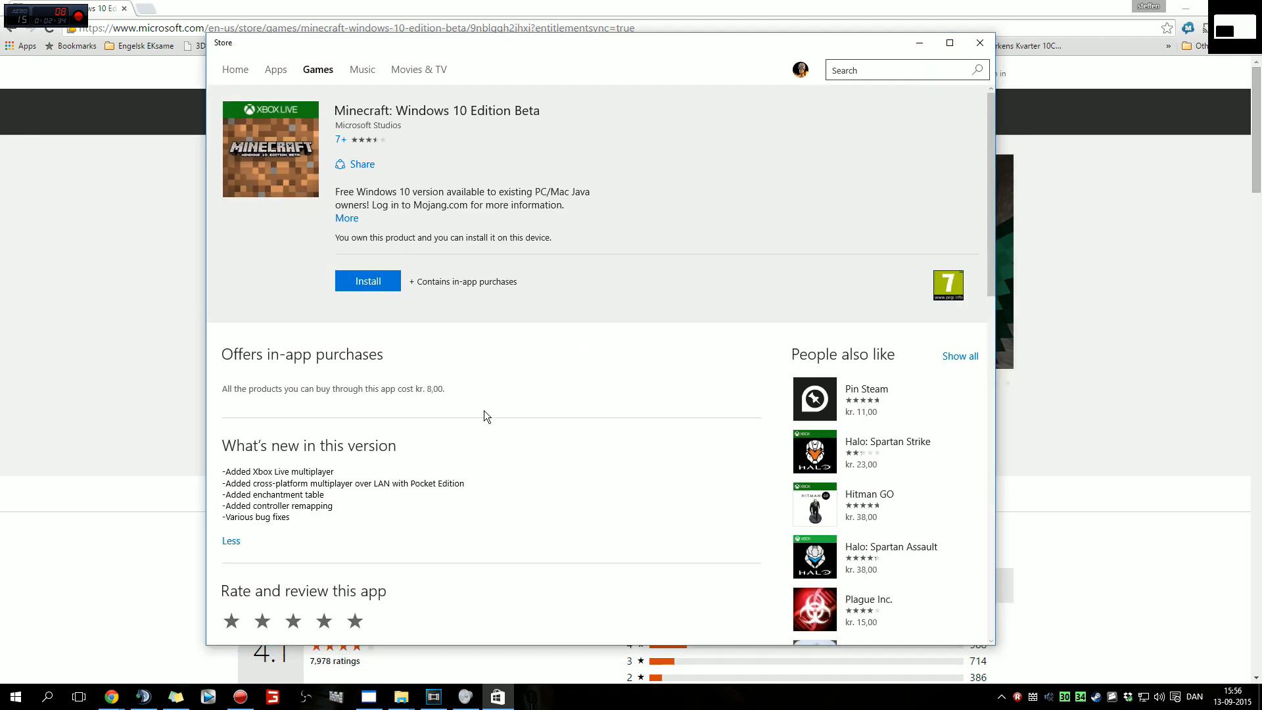
Install Minecraft: Windows 10 Edition Beta from its Store page and let it launch.
click(367, 281)
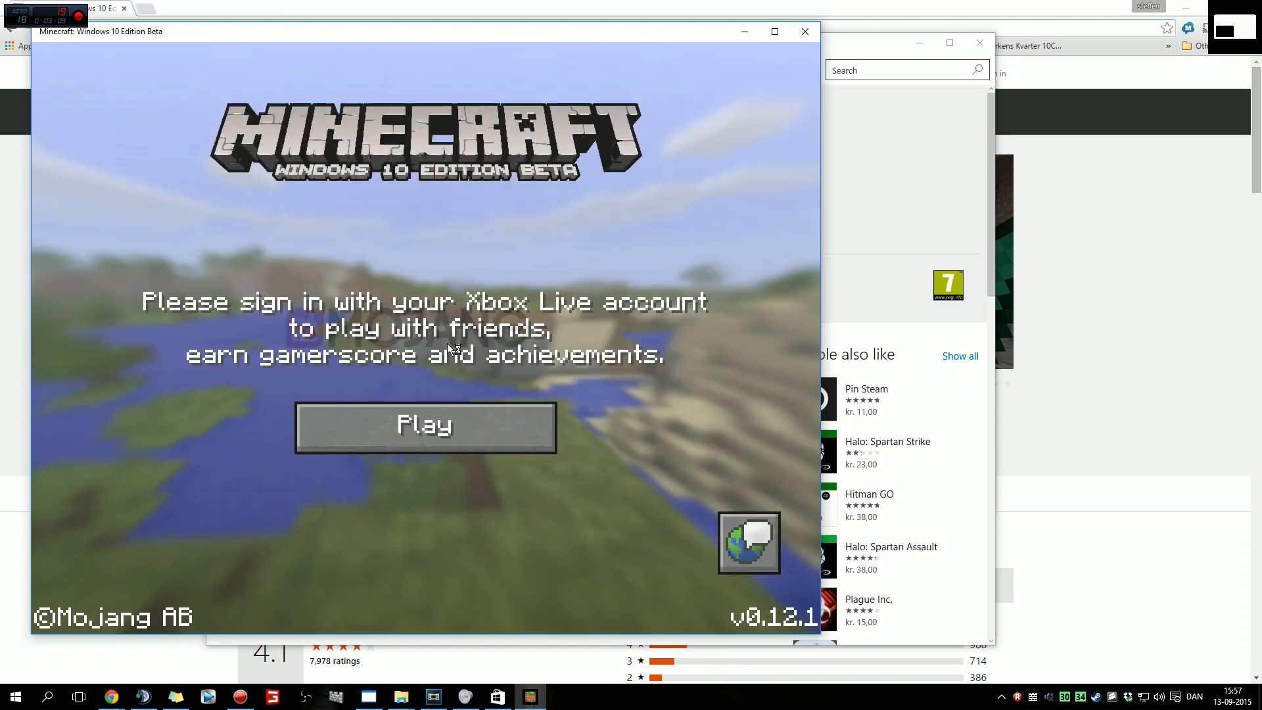
Press Play and accept the Xbox Live profile with 'Så spiller vi!'.
click(425, 425)
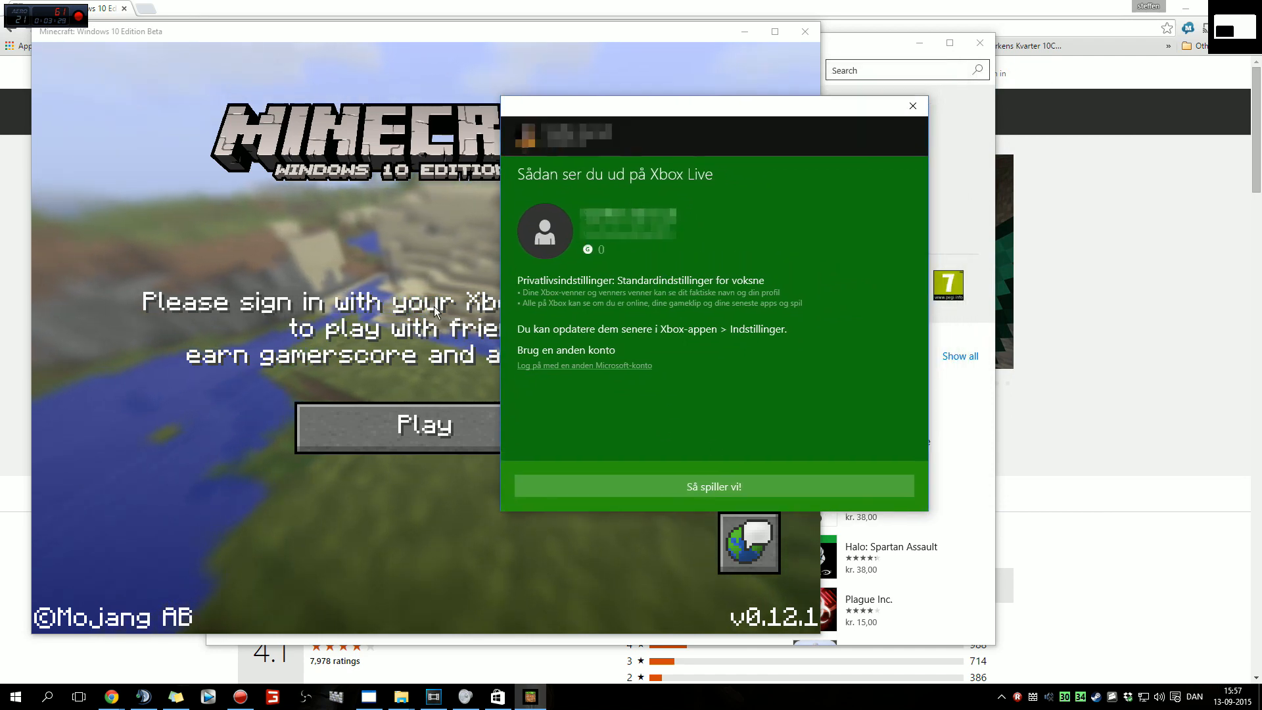
click(12, 697)
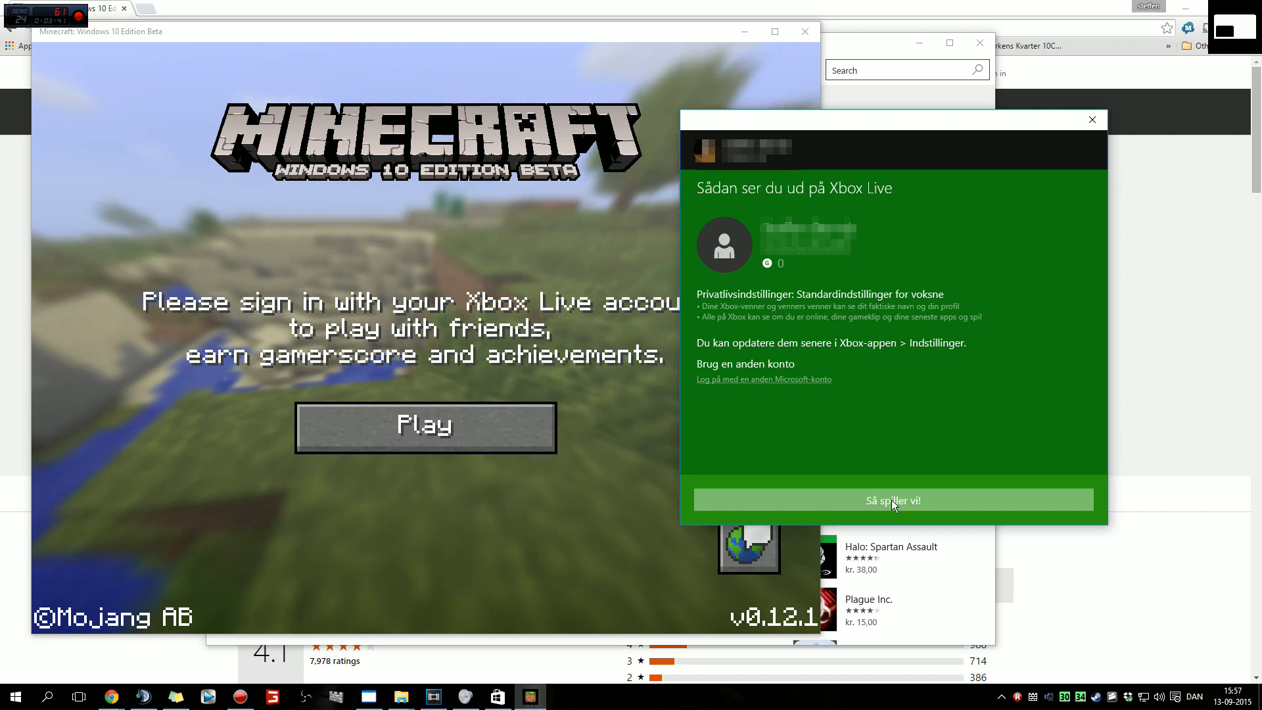
click(892, 499)
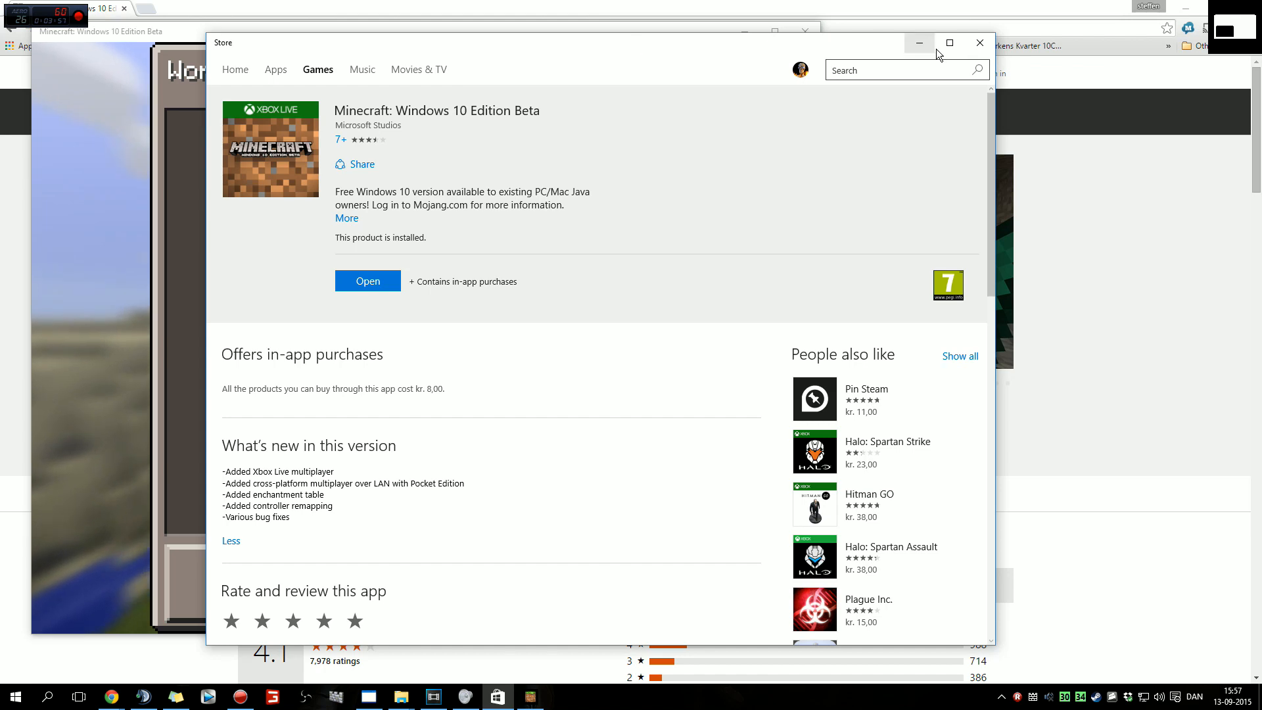
From the Worlds list, create a new Creative world named 'test' and enter it.
click(367, 280)
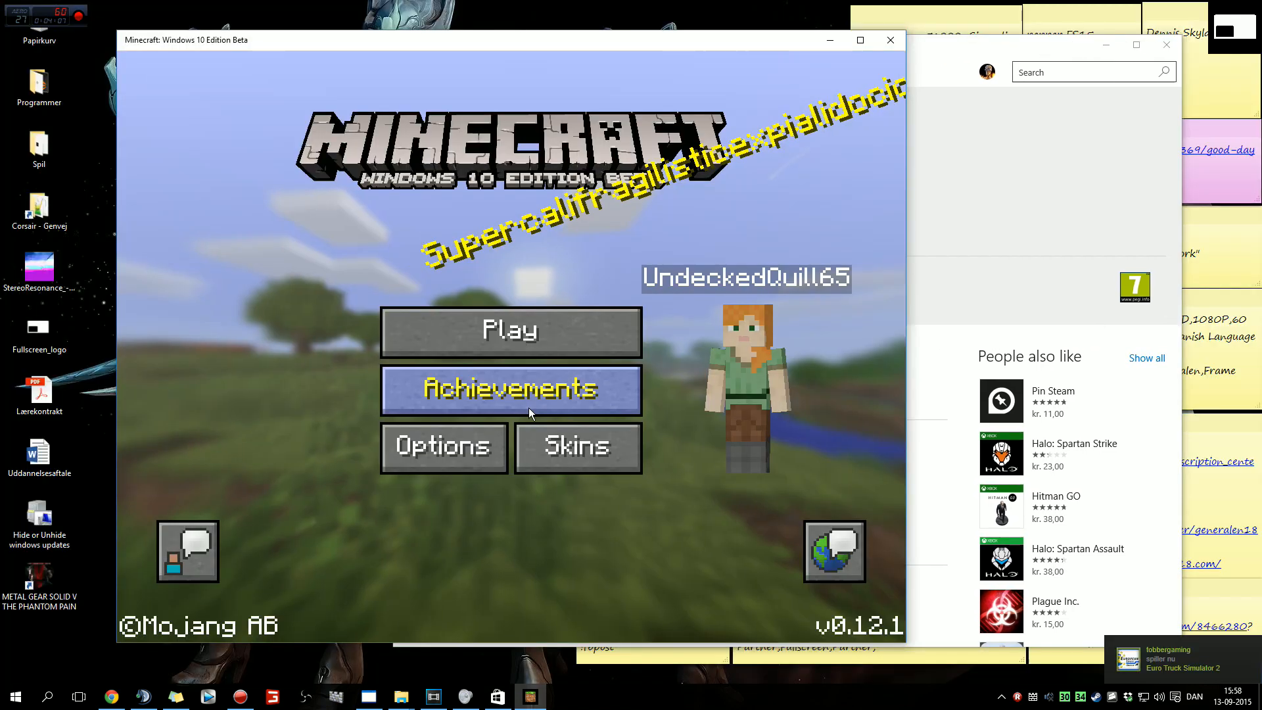
click(442, 447)
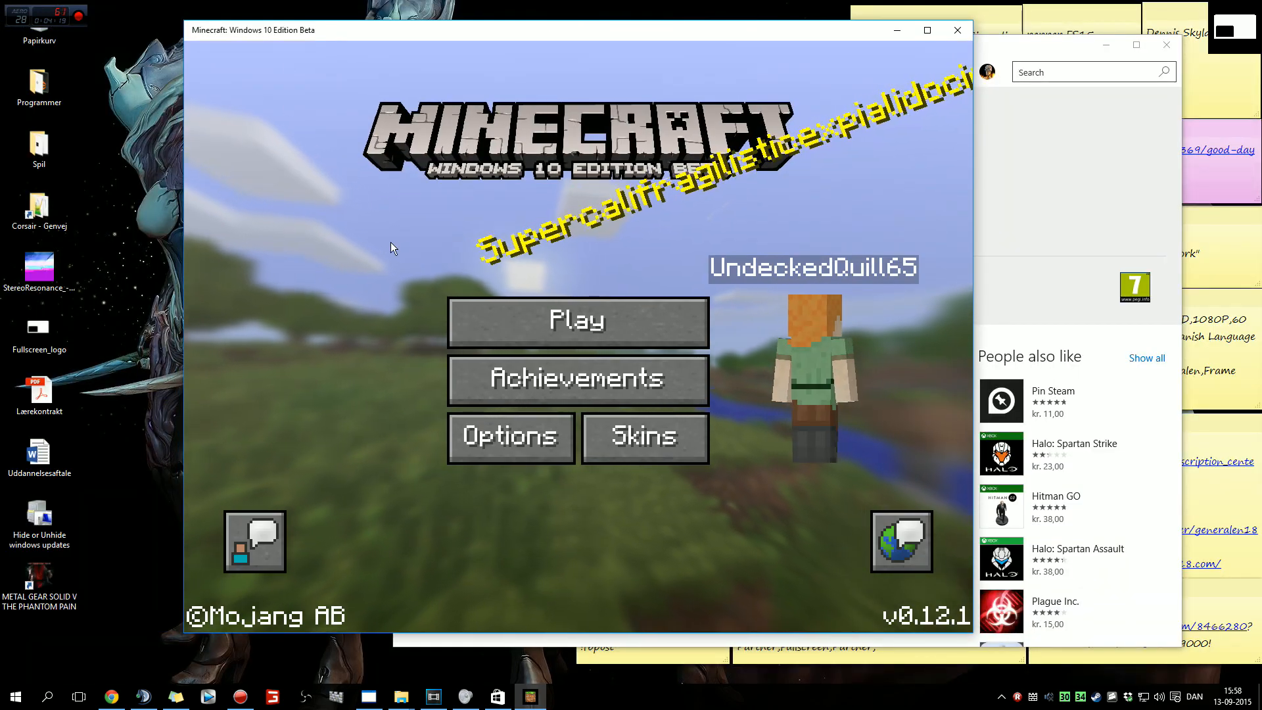
mouse_move(576, 322)
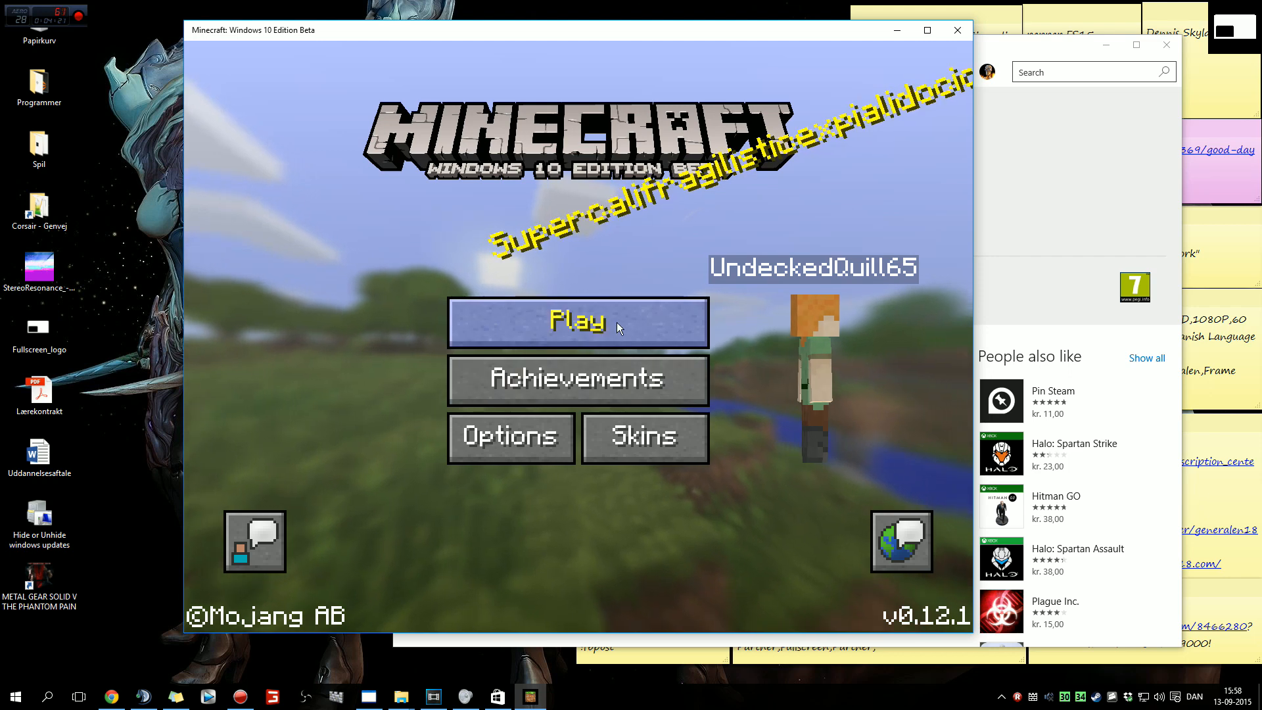
click(576, 322)
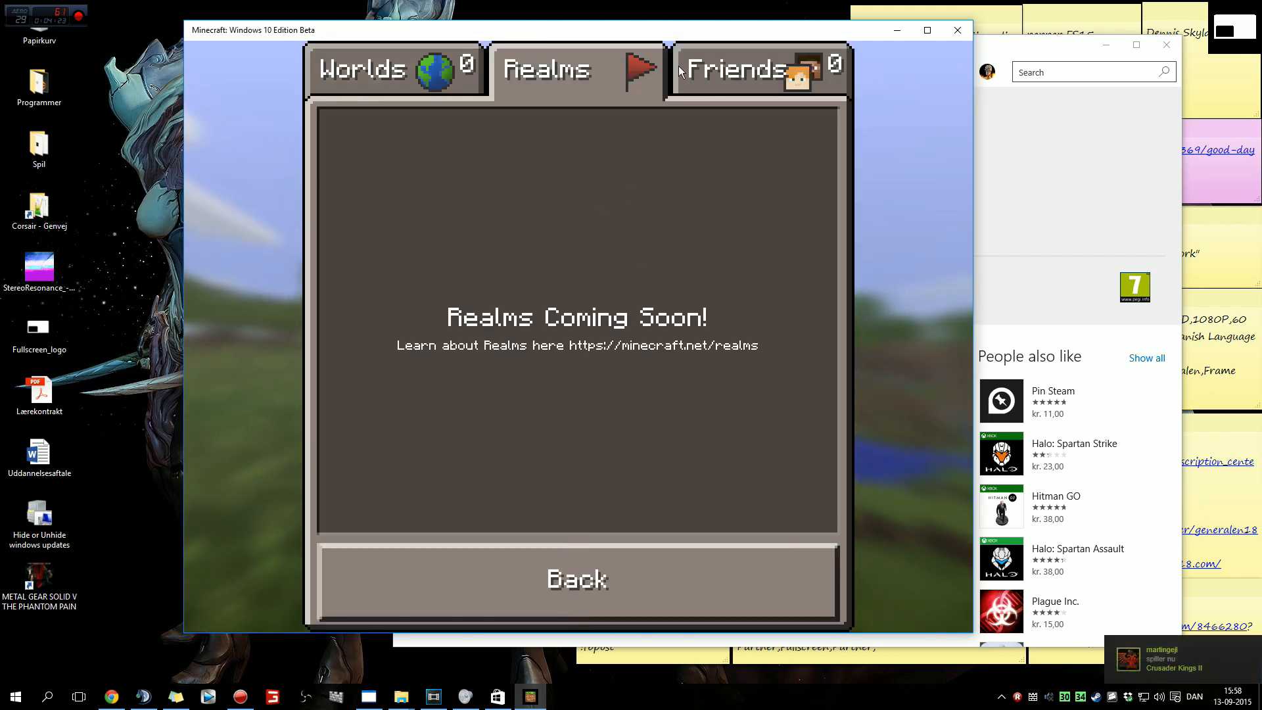
click(363, 68)
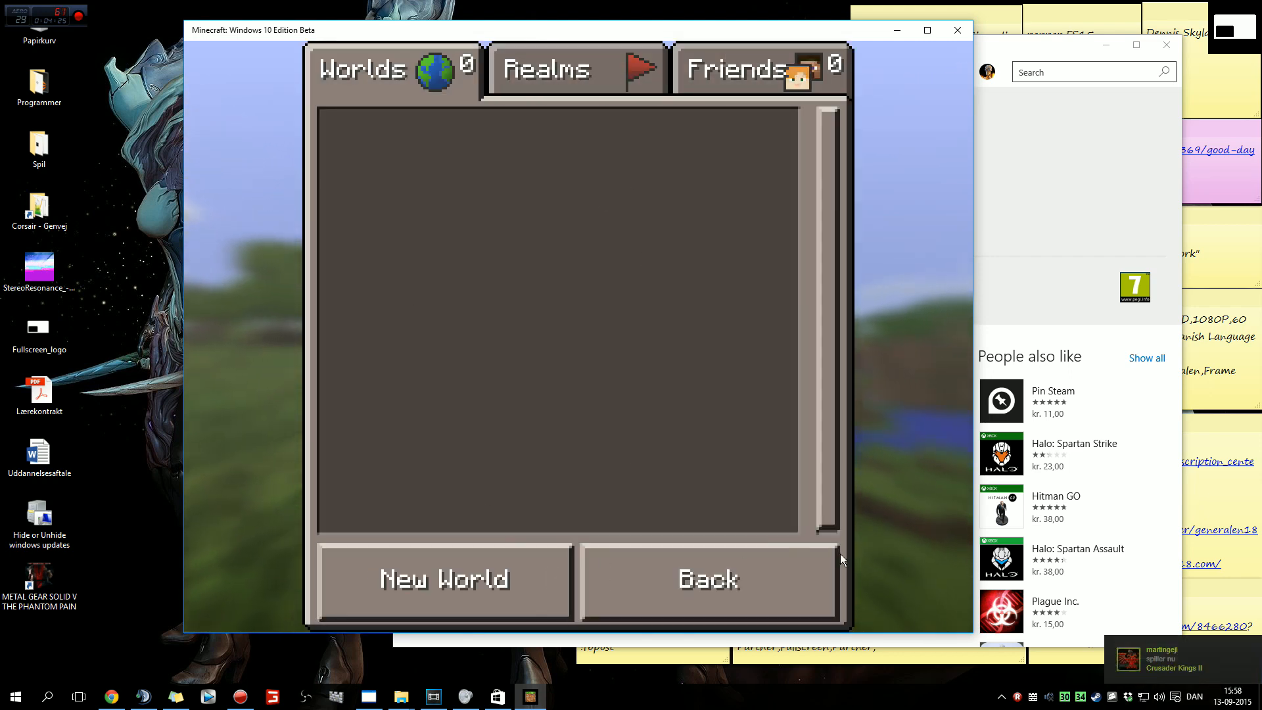
click(444, 578)
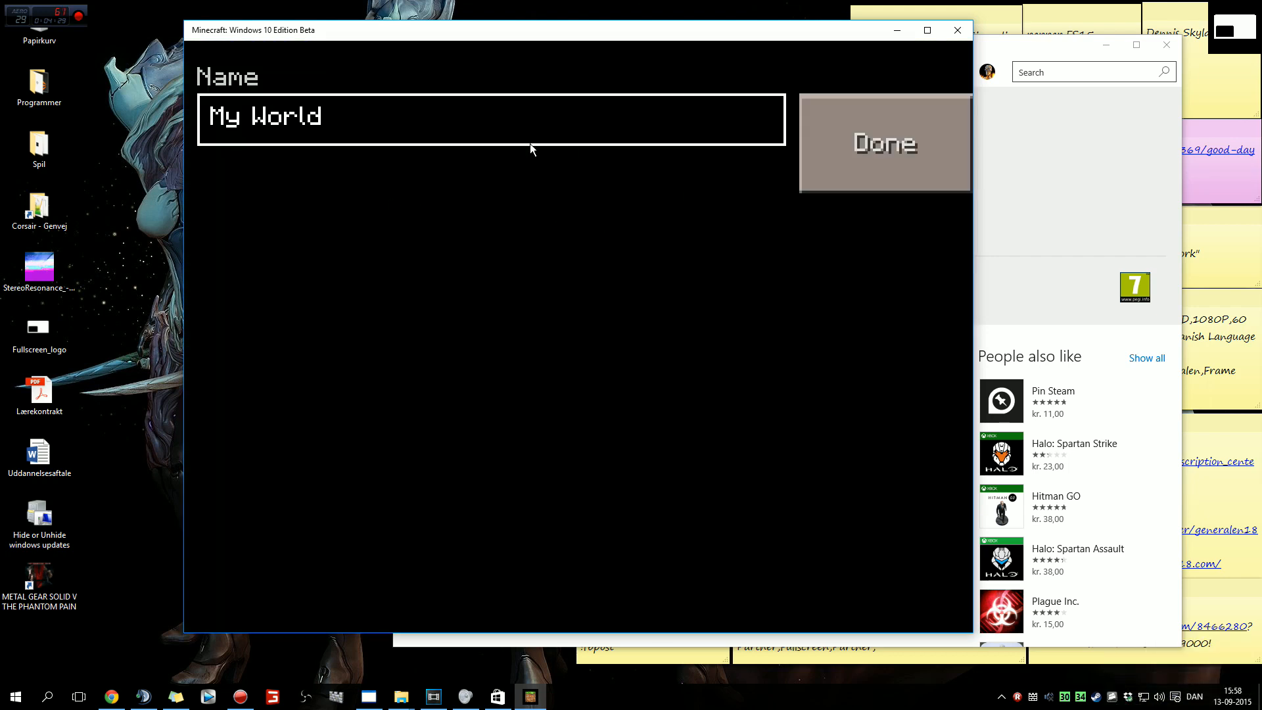
text(test)
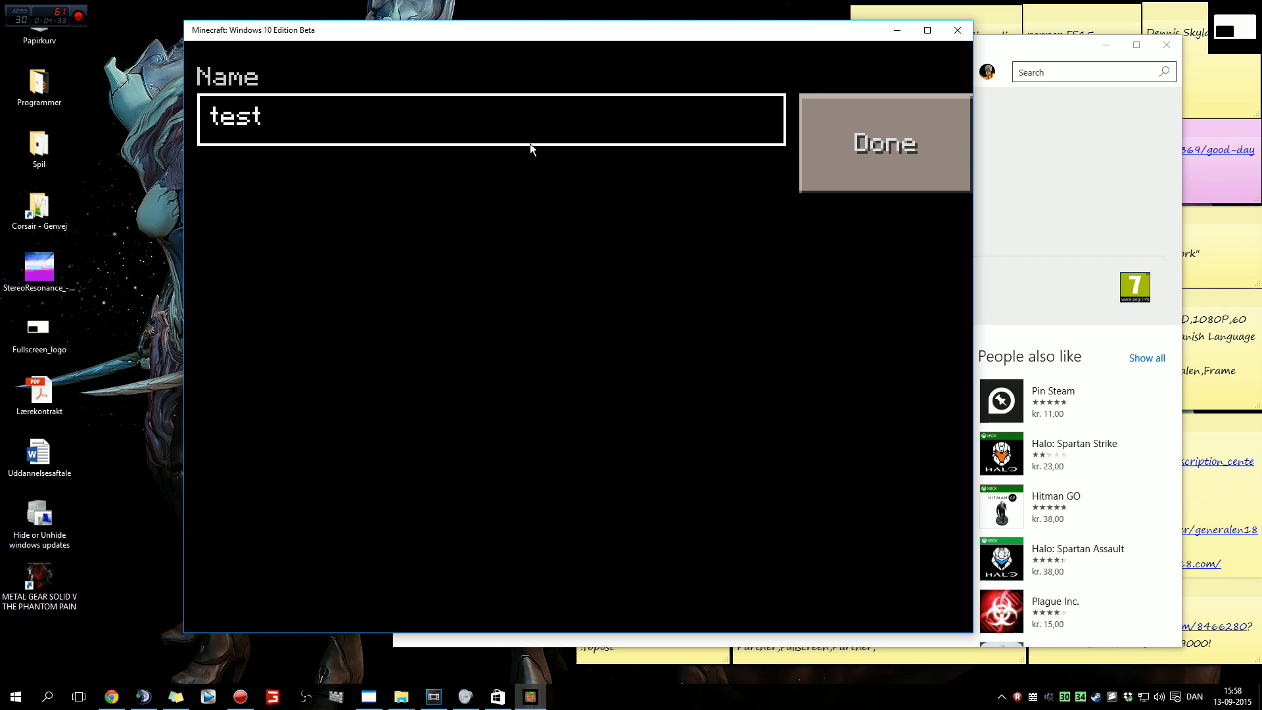
click(883, 143)
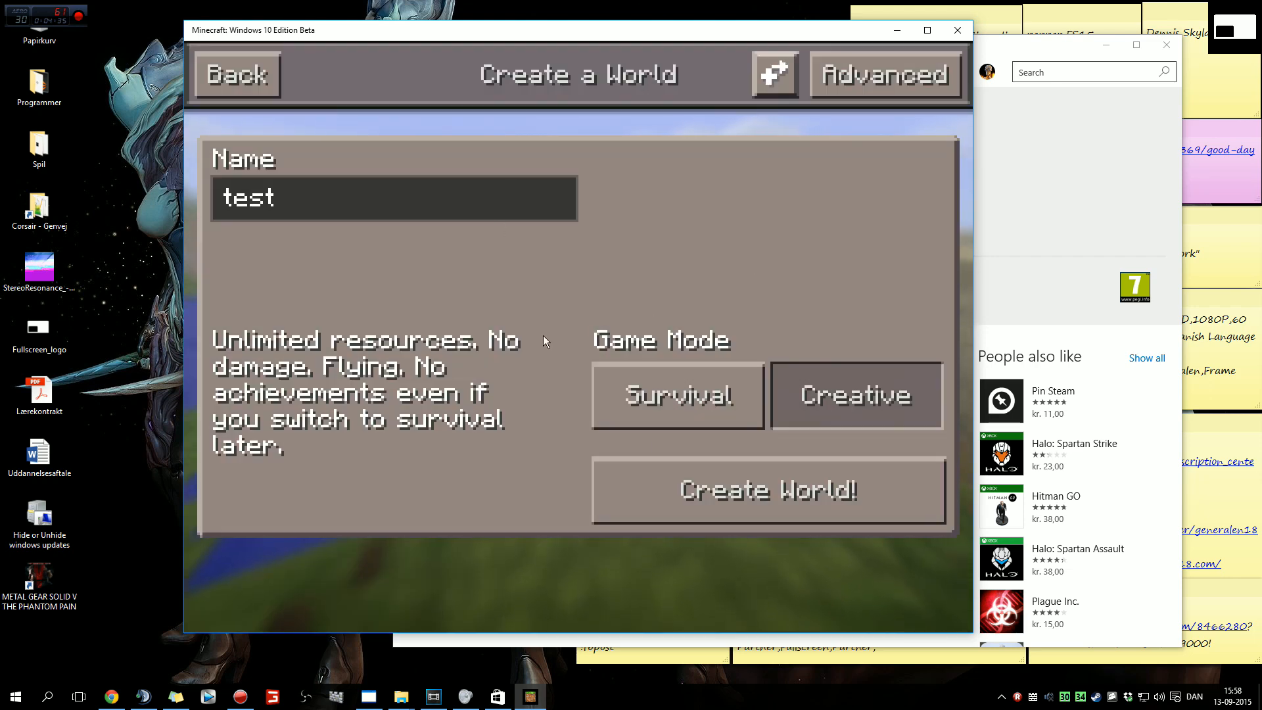
click(767, 490)
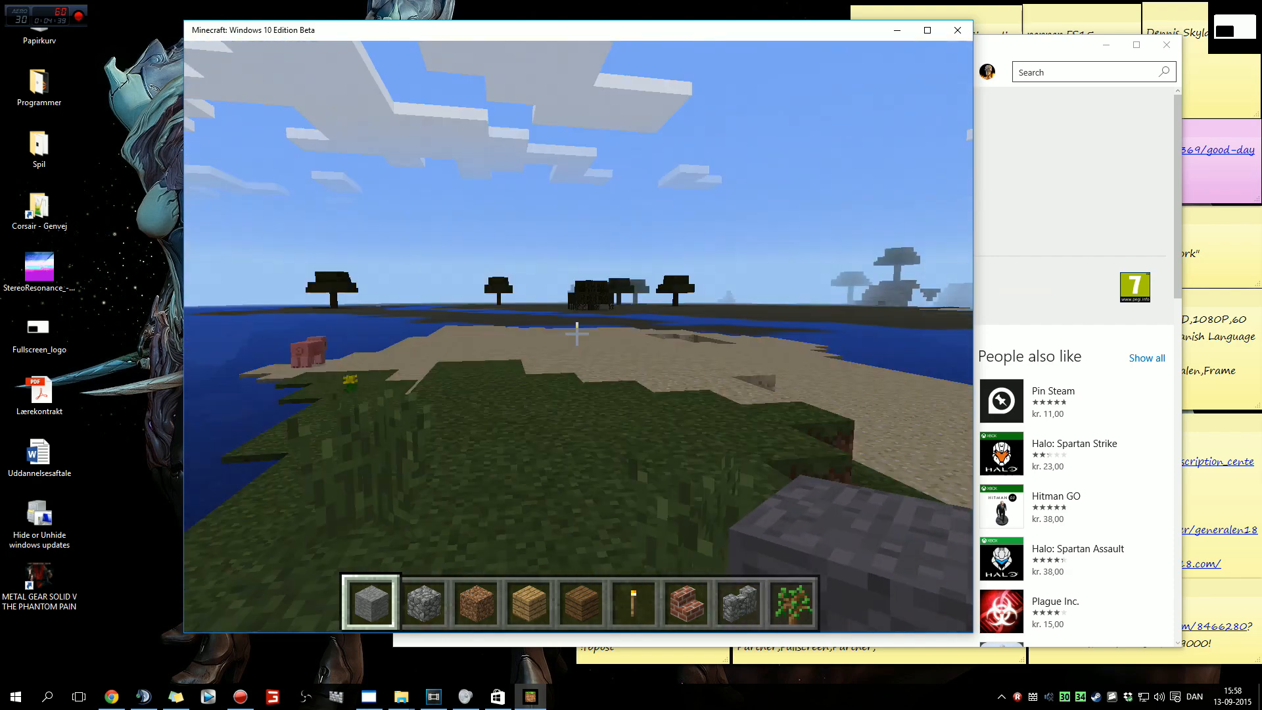
Maximize the game window and open the Game Menu with Esc.
click(926, 30)
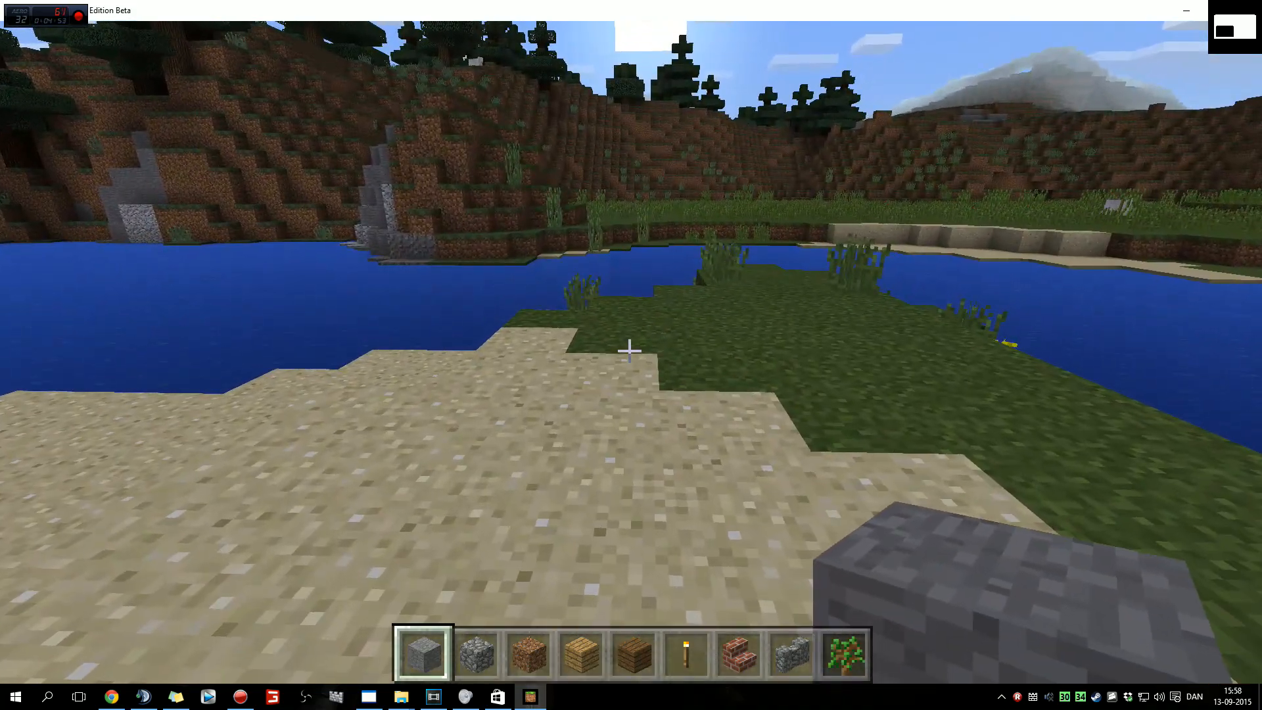
key(Escape)
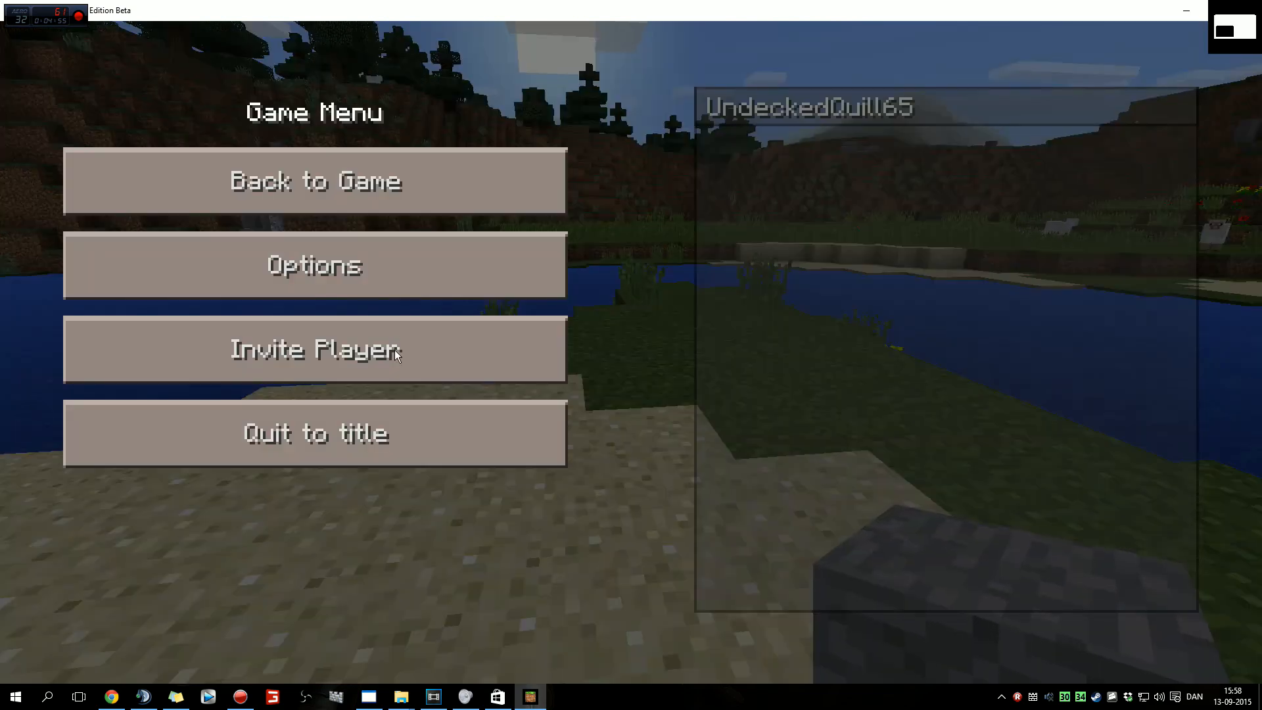
Switch on Auto Jump under Options > Controls, then resume playing.
click(314, 265)
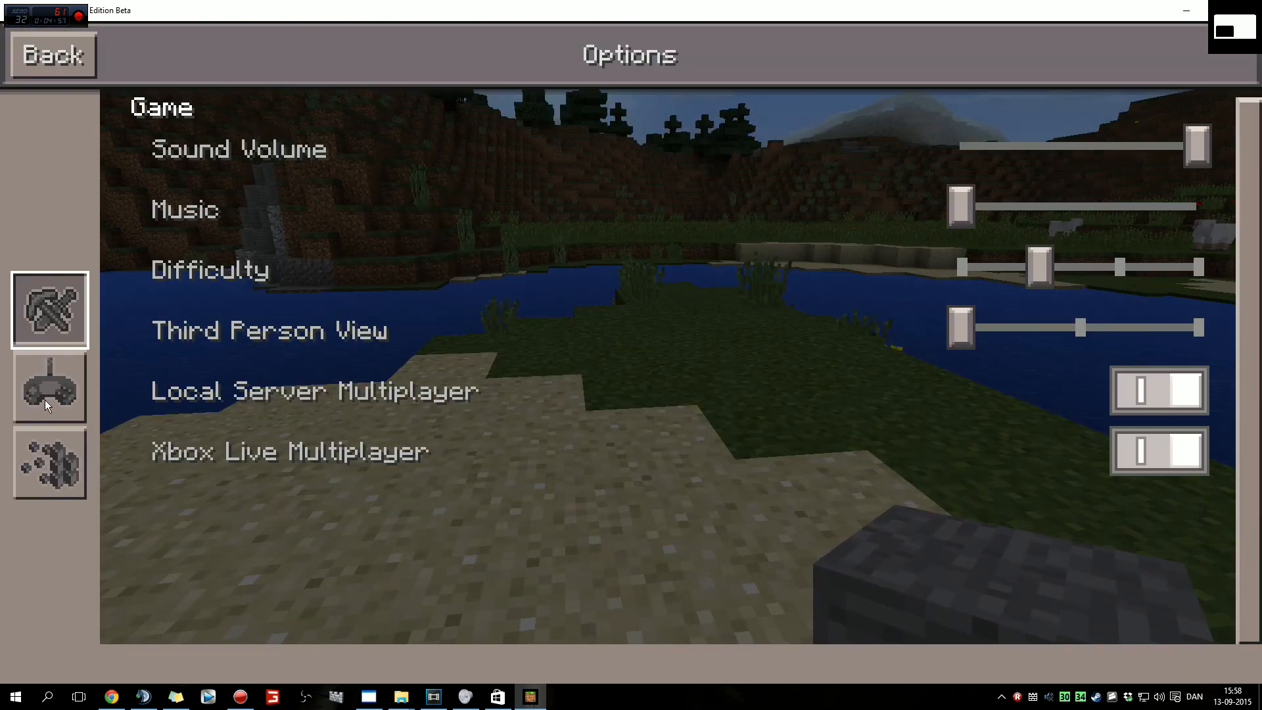
click(49, 387)
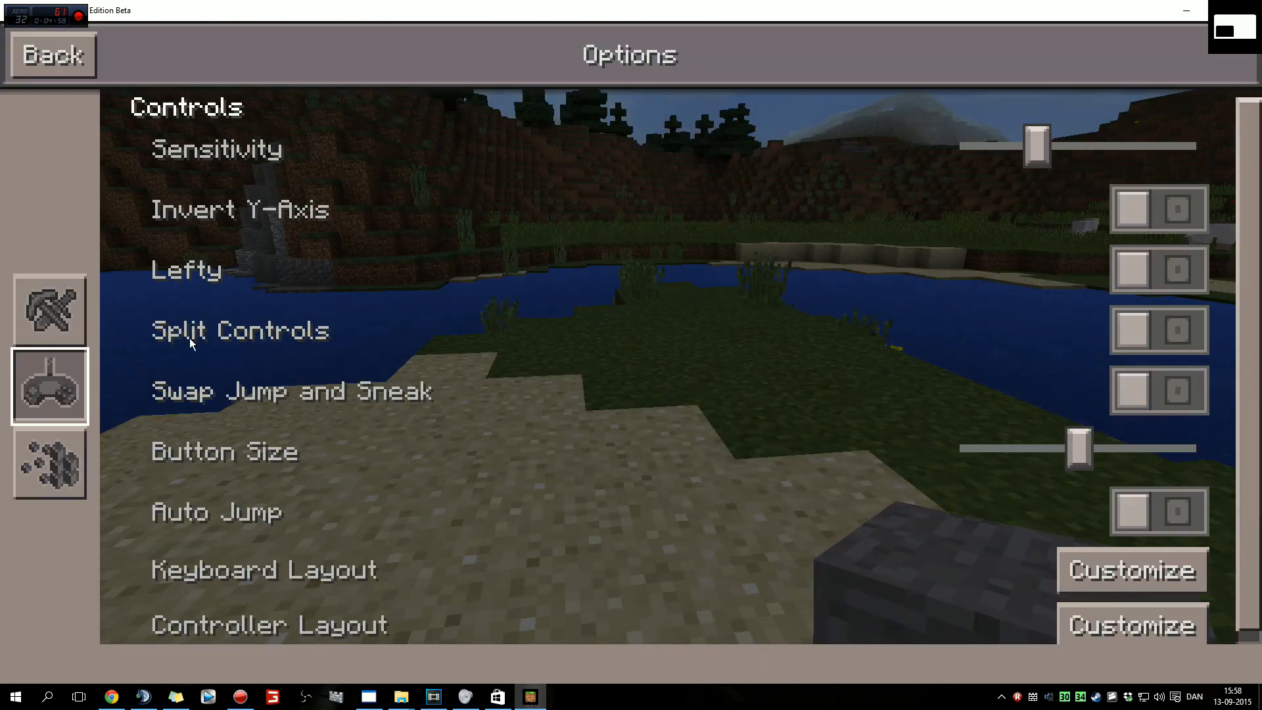
click(49, 463)
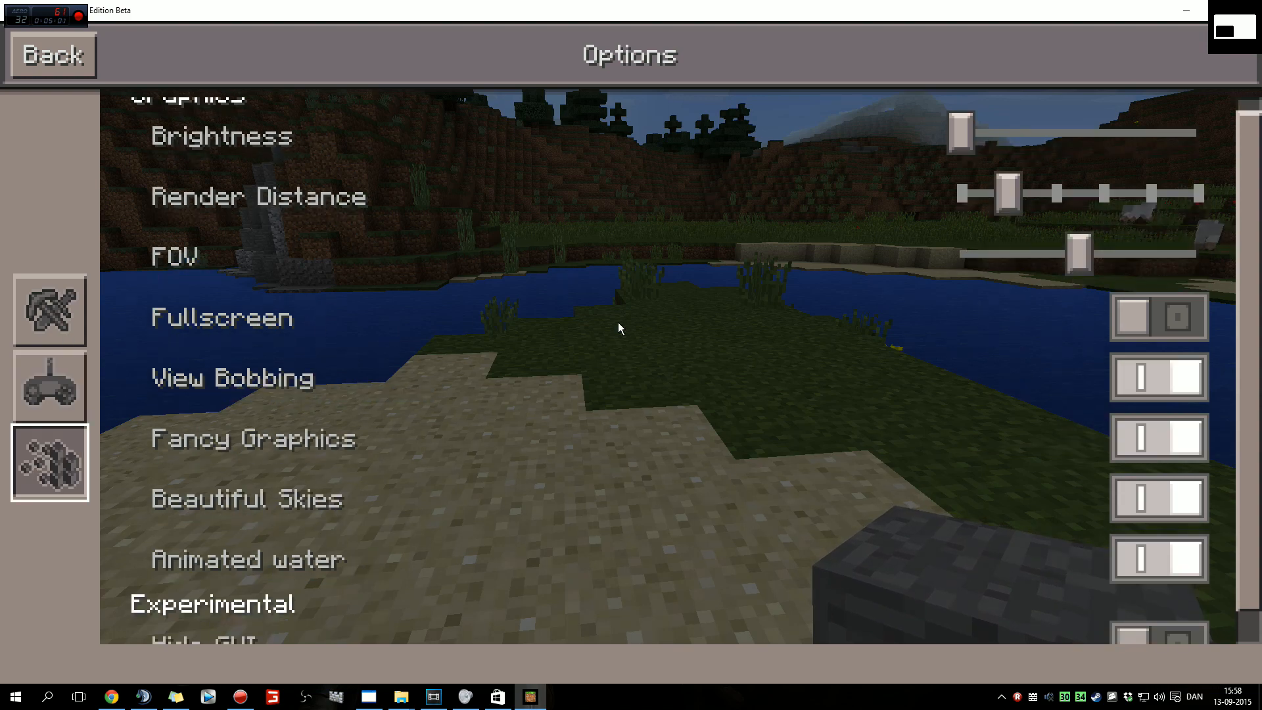
click(48, 387)
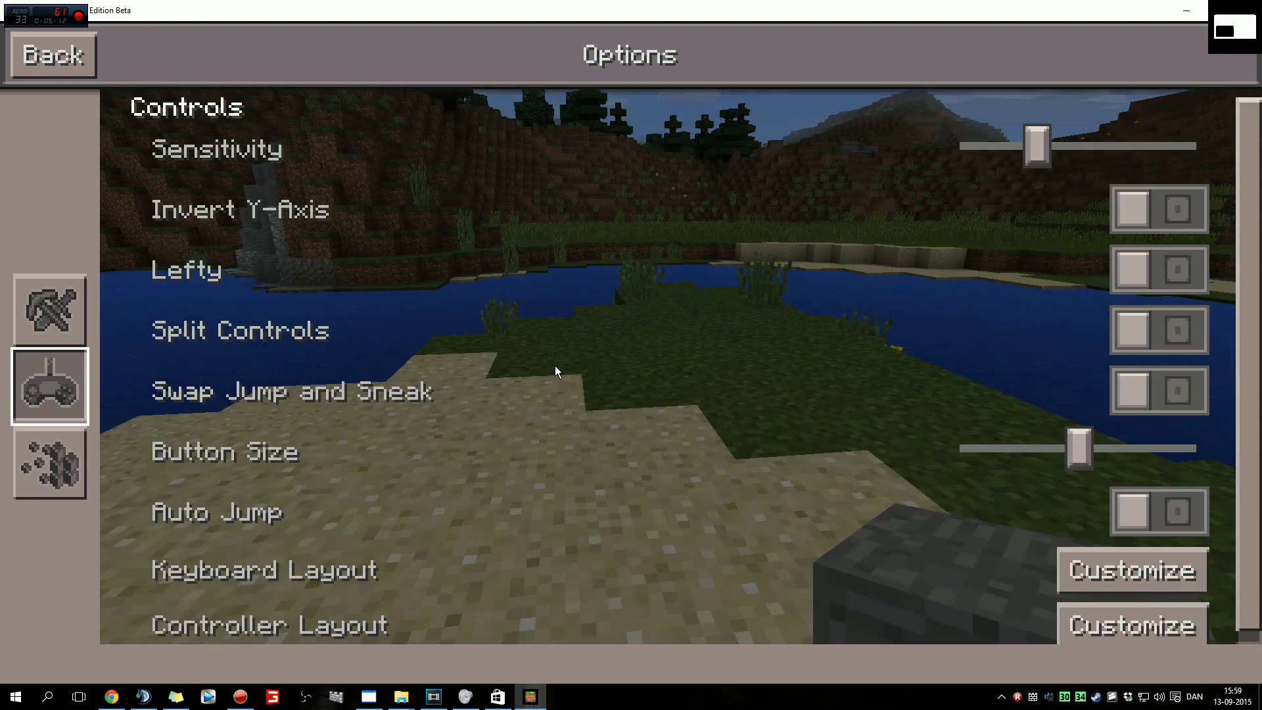
click(1158, 512)
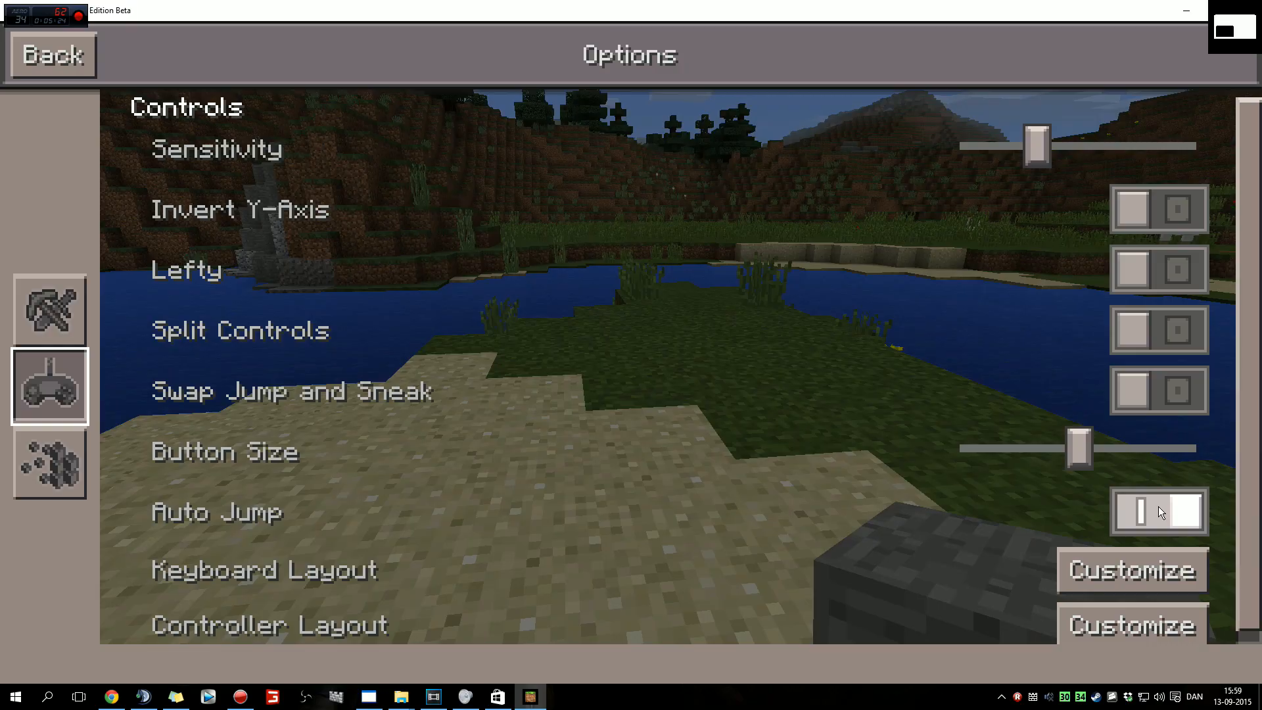
click(53, 55)
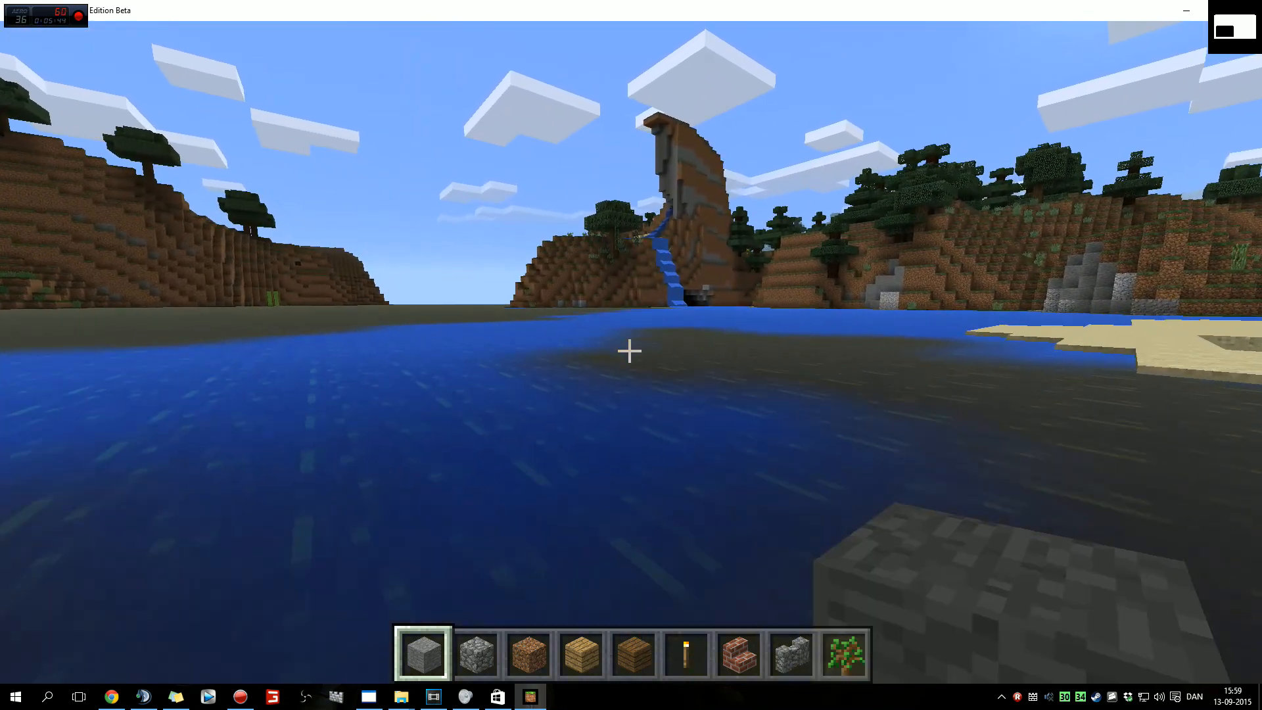
mouse_move(630, 352)
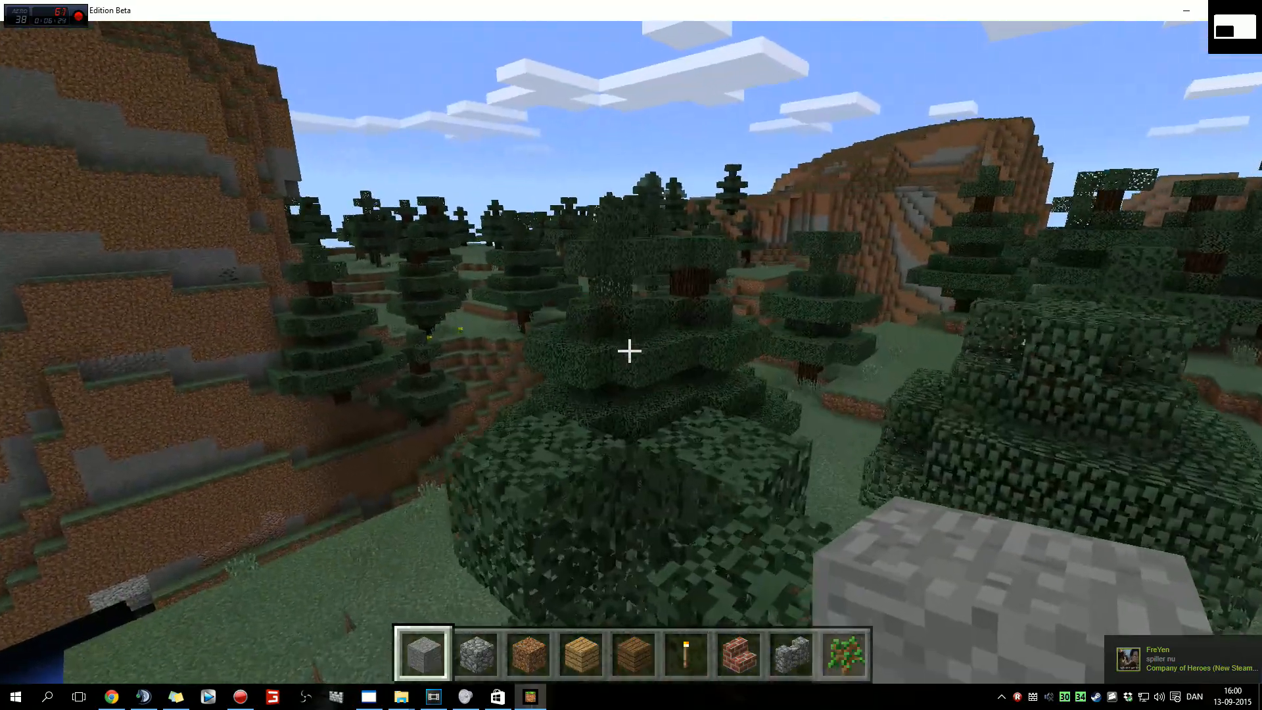
mouse_move(631, 352)
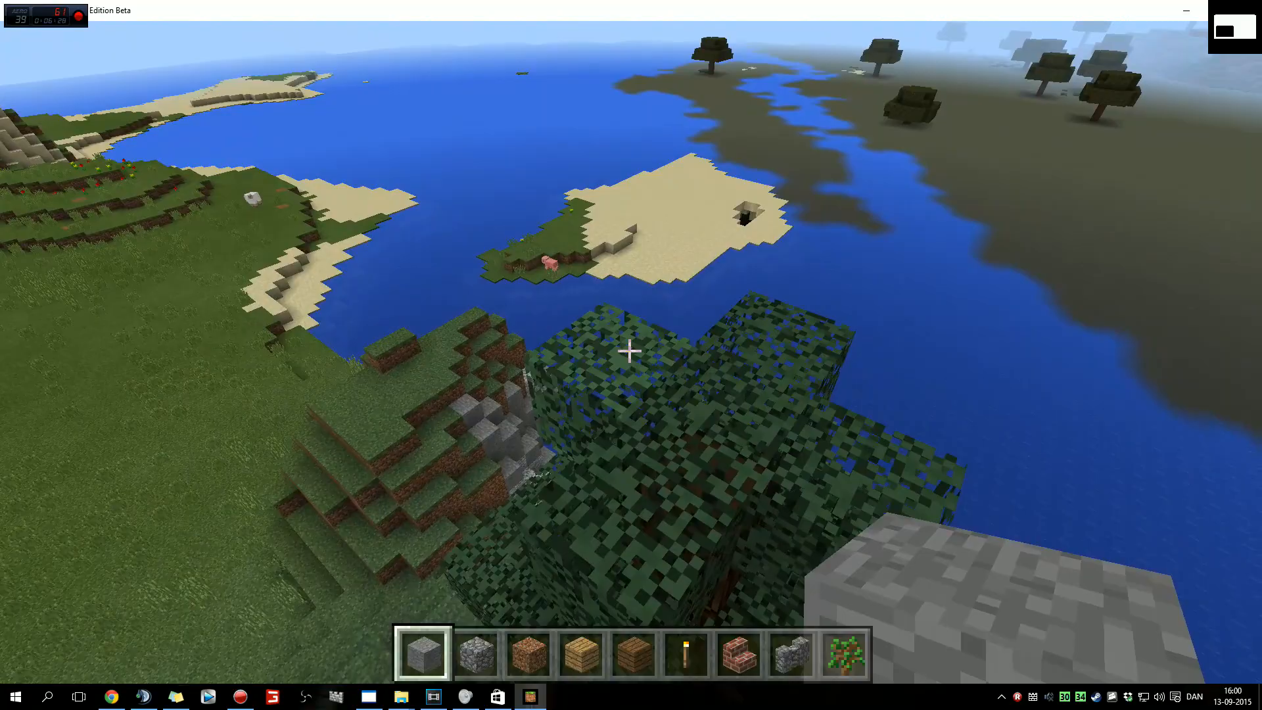
mouse_move(631, 351)
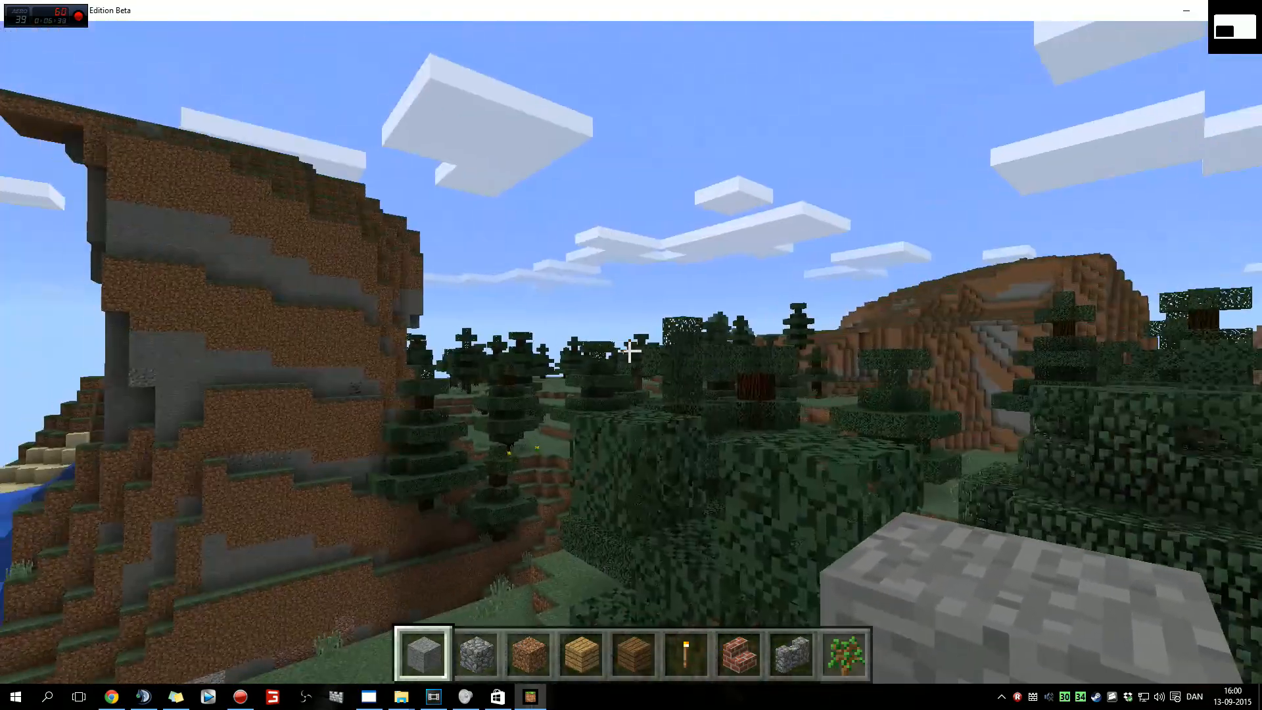
Review the Game, Controls and Graphics options, then go back to the Game Menu.
key(Escape)
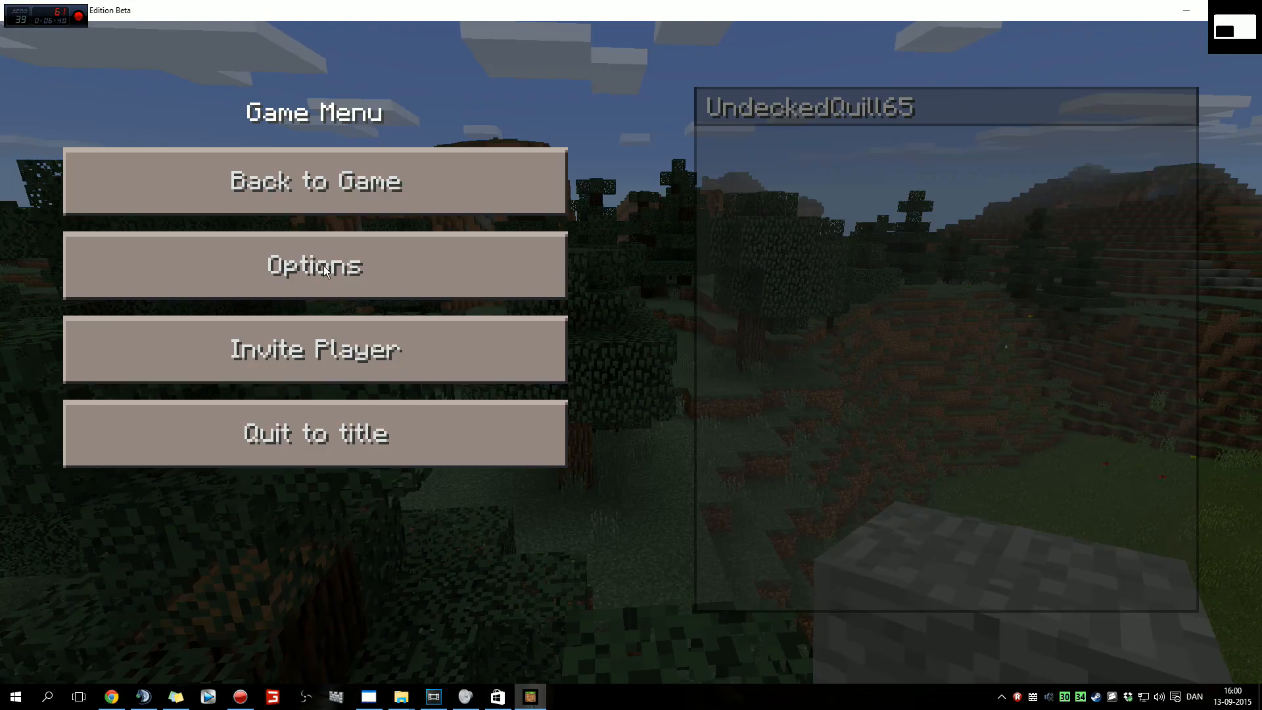
click(314, 265)
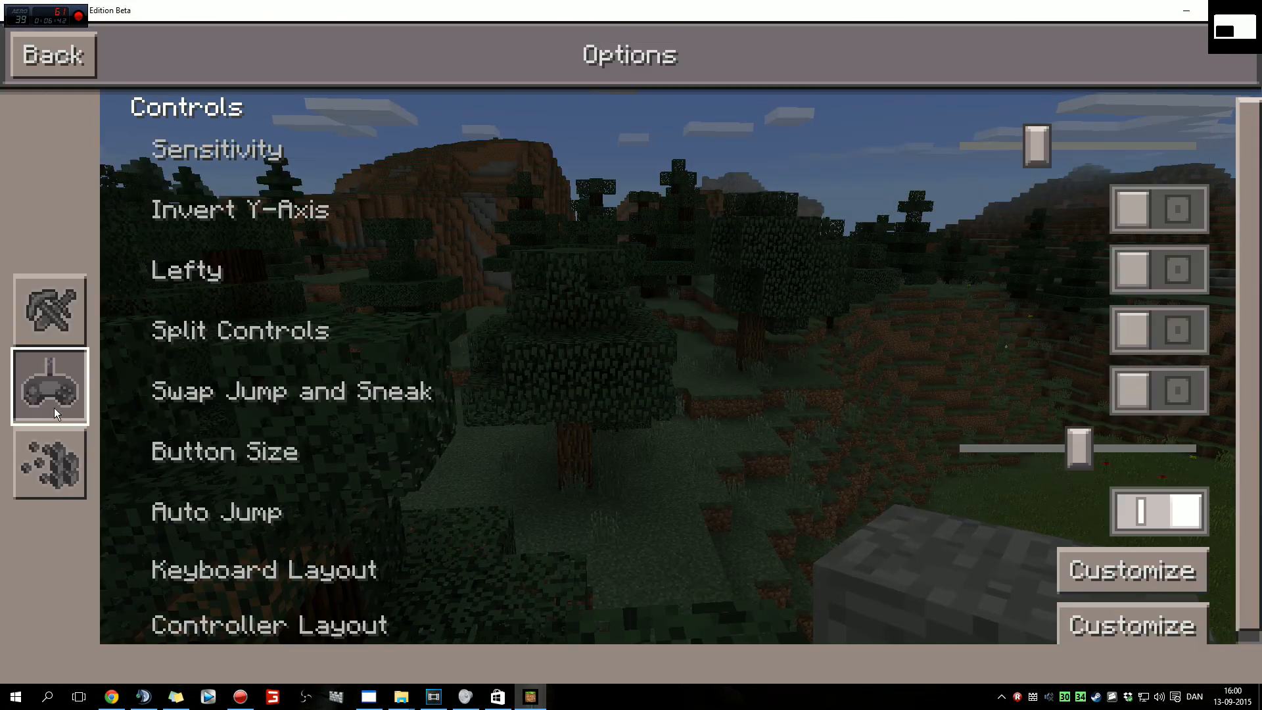
click(49, 312)
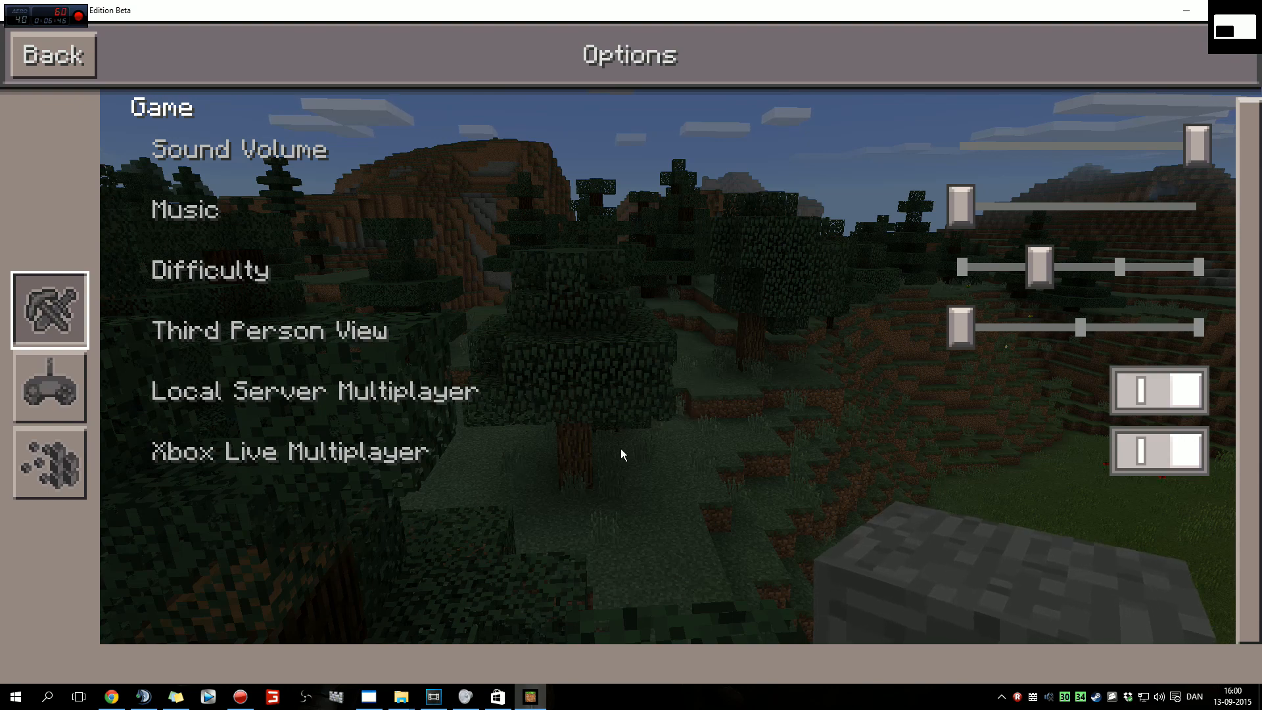
click(49, 387)
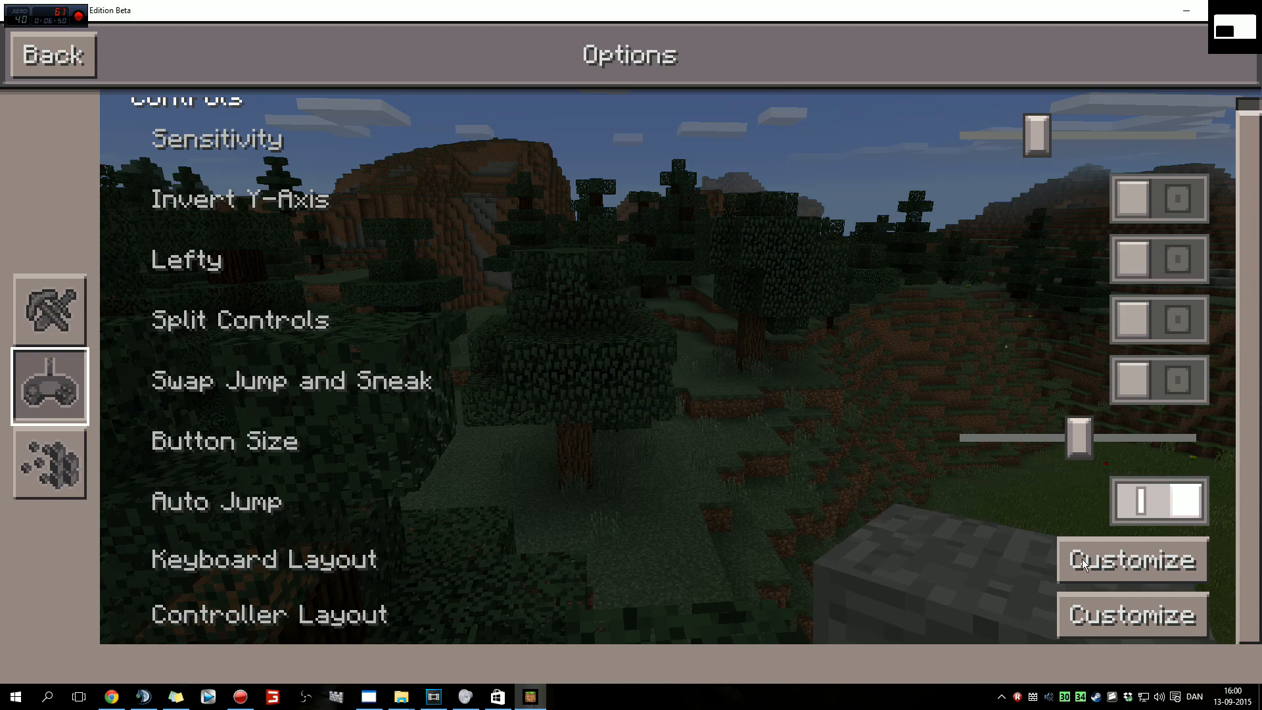
click(48, 463)
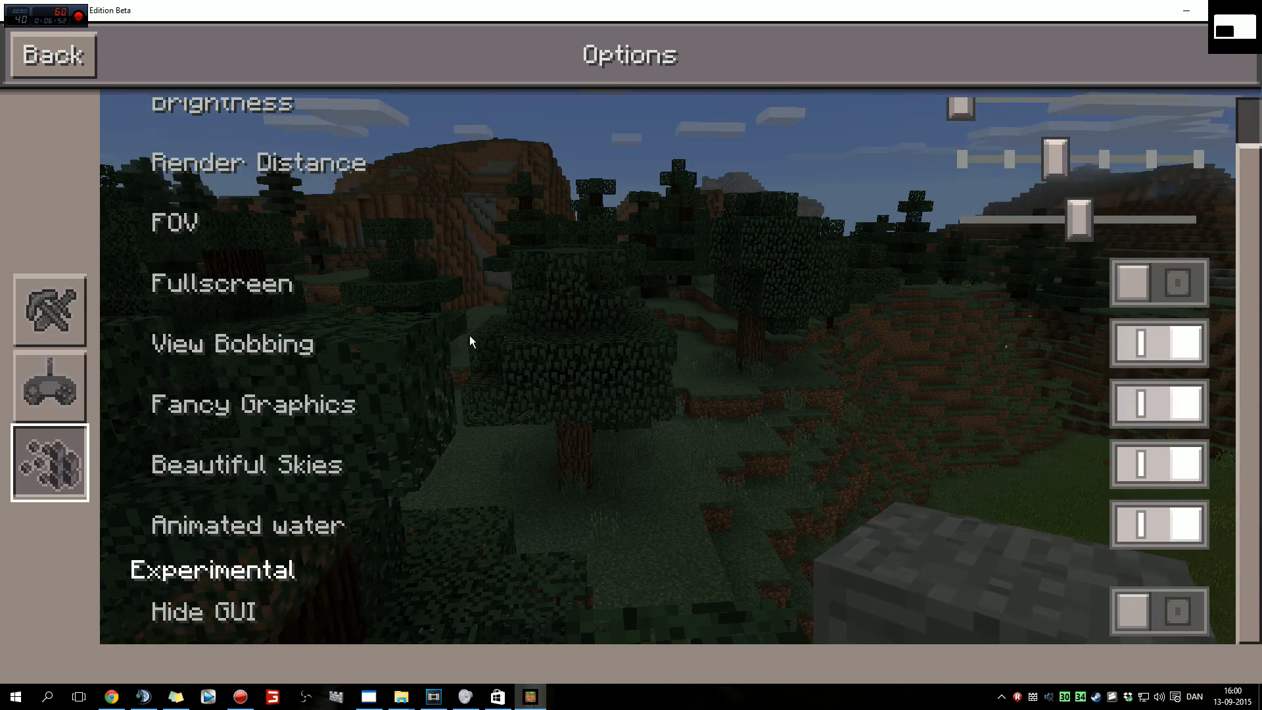
click(52, 55)
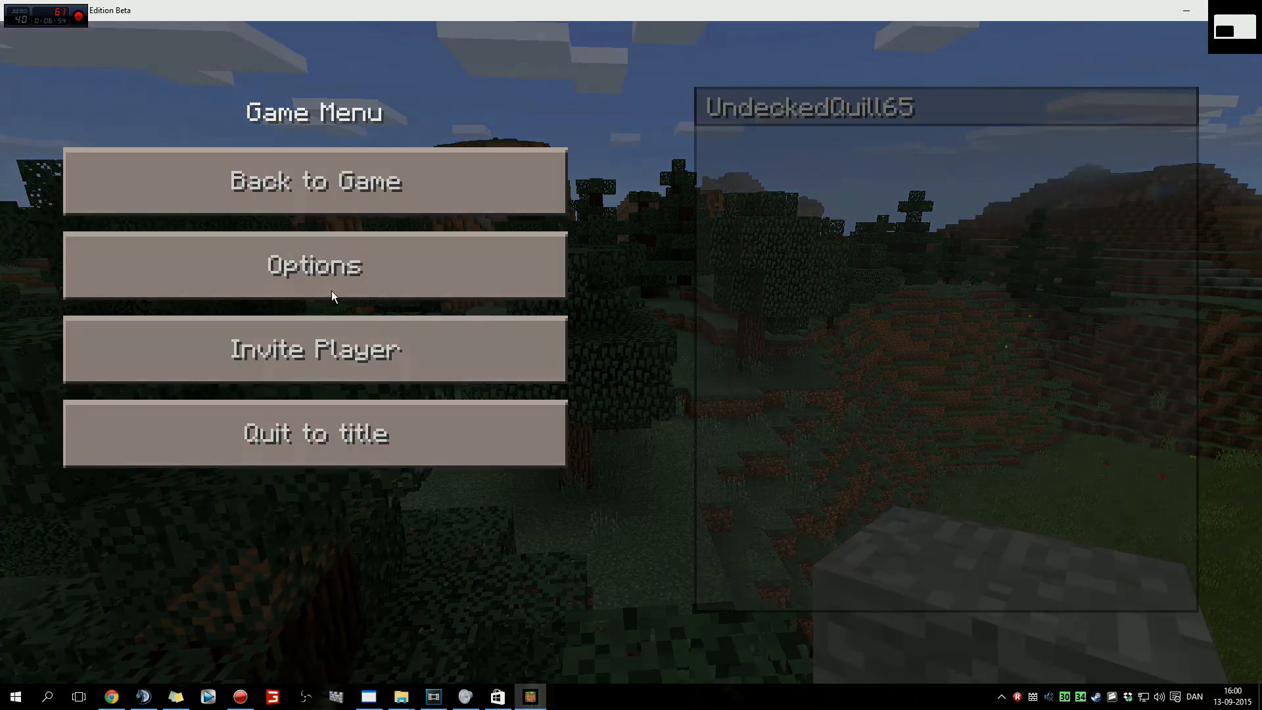